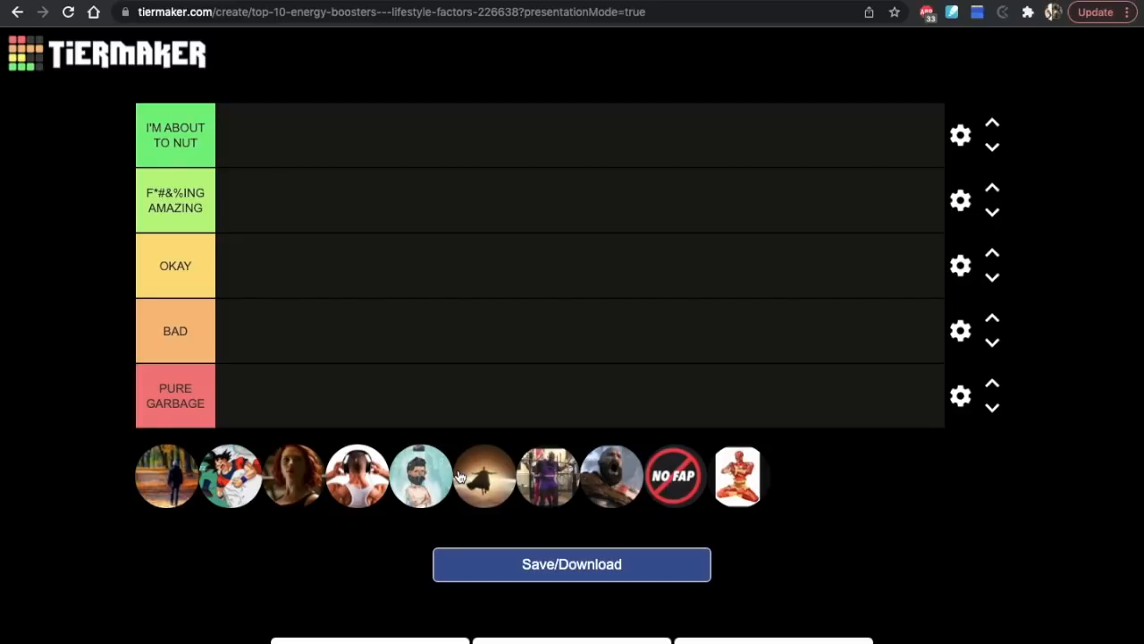
mouse_move(579, 475)
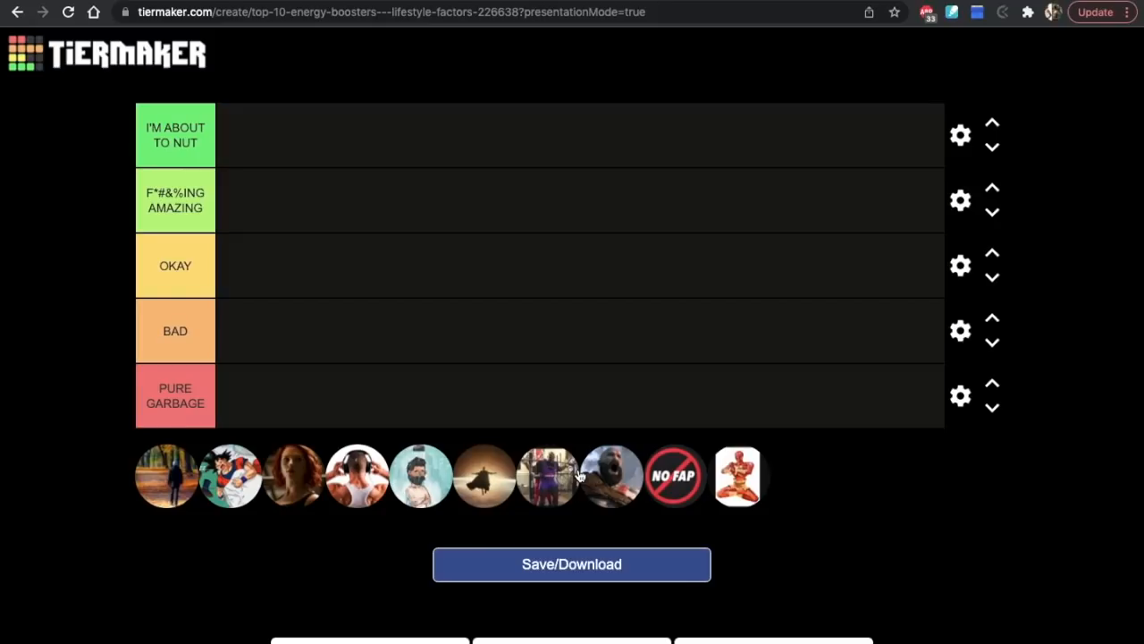
mouse_move(296, 497)
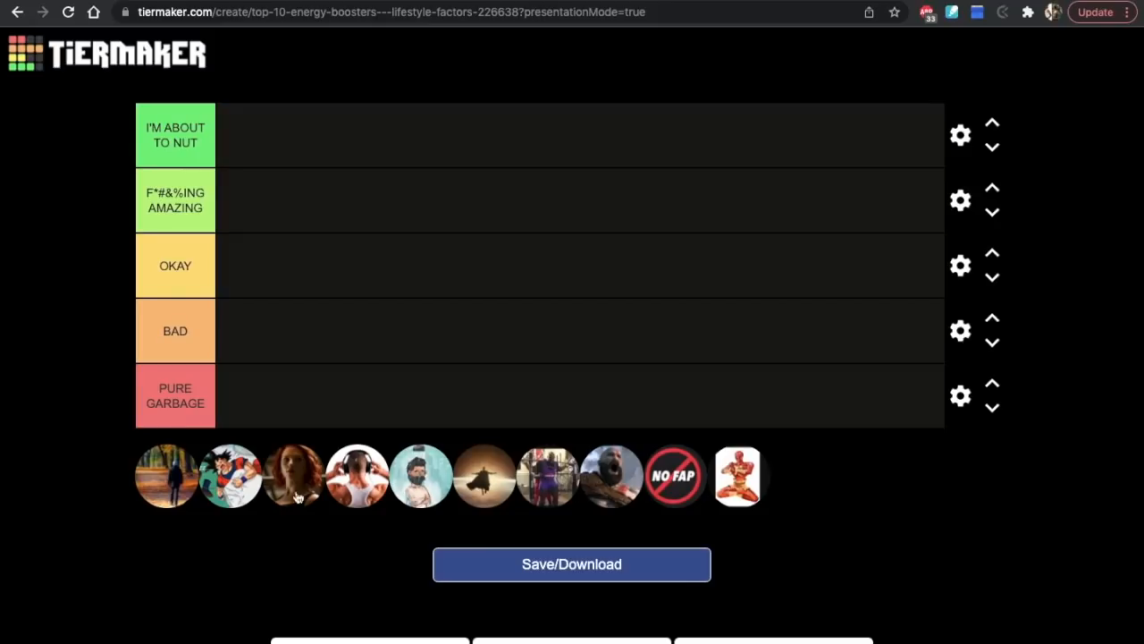
mouse_move(569, 487)
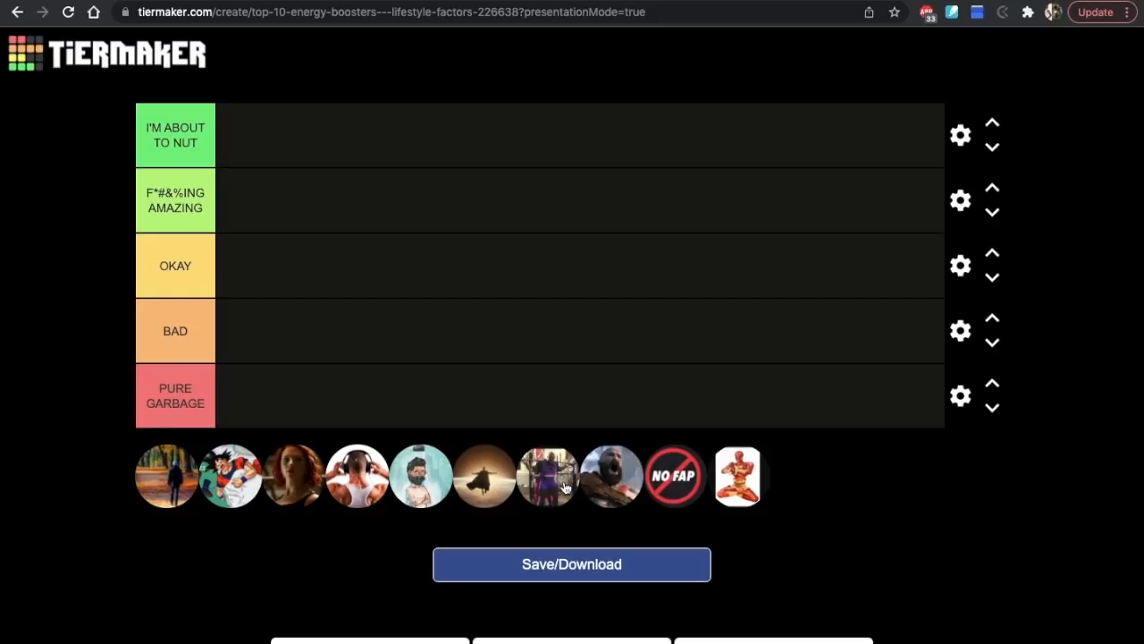
mouse_move(361, 483)
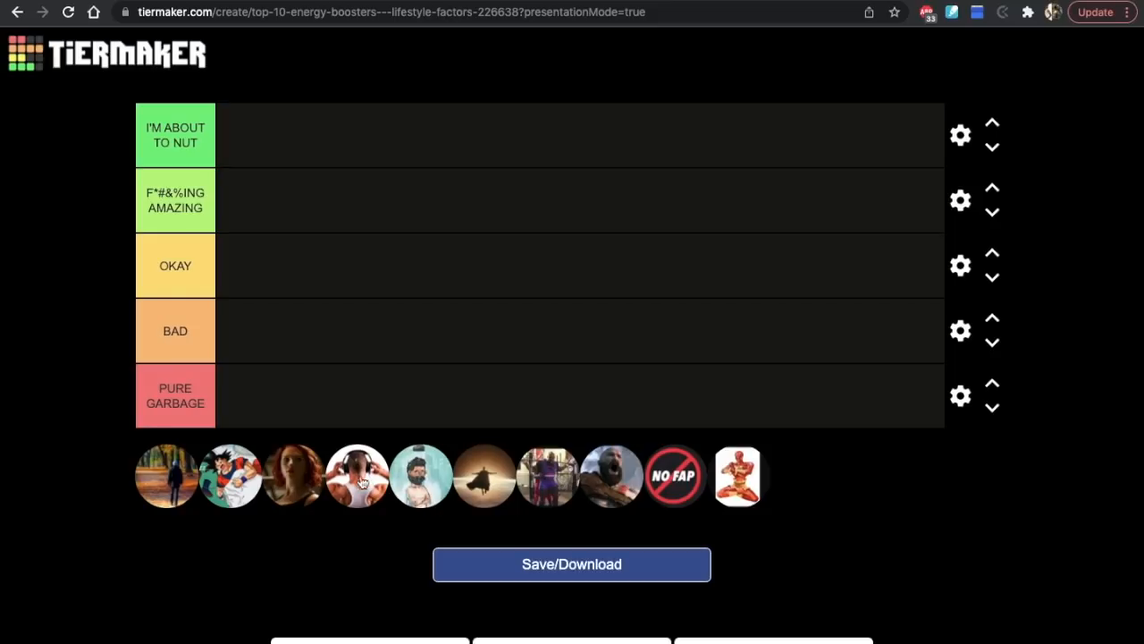
mouse_move(375, 320)
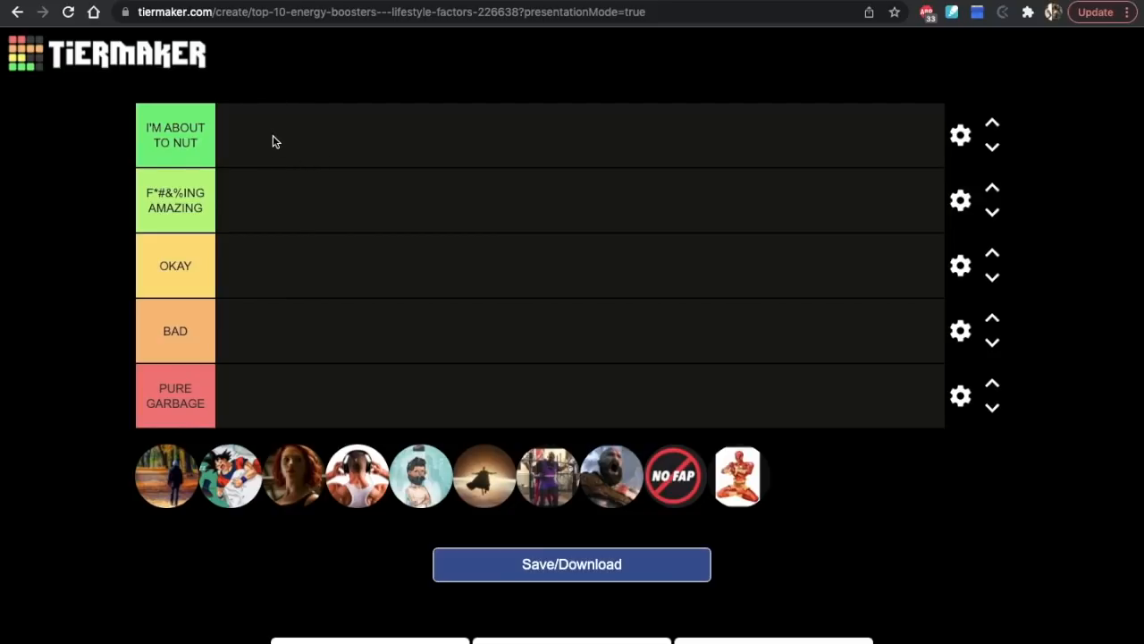
mouse_move(254, 157)
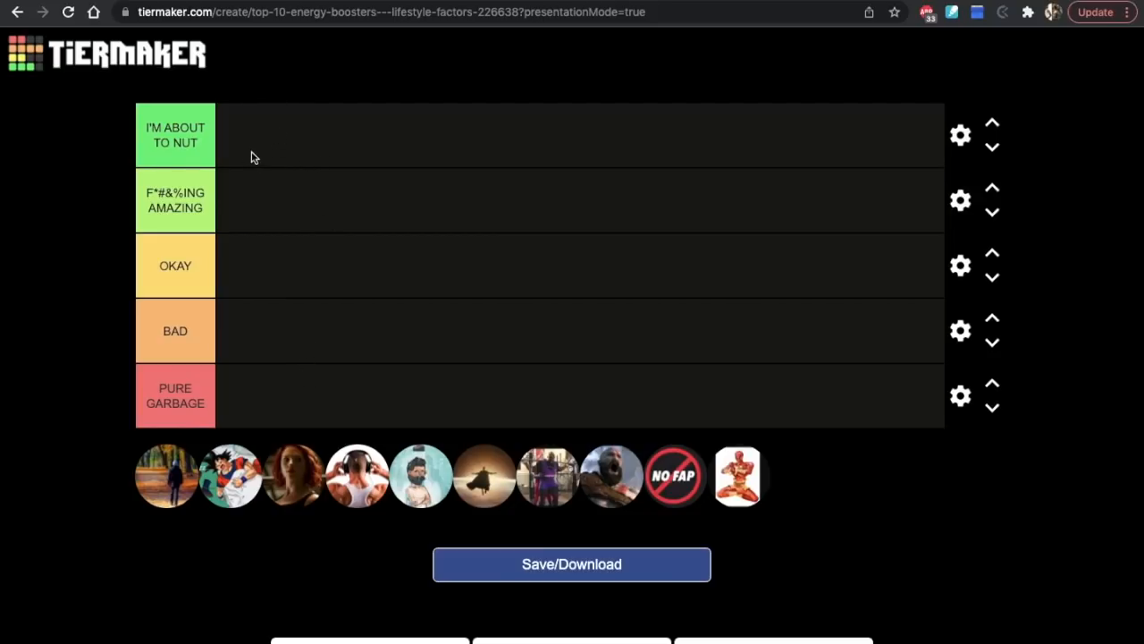
mouse_move(246, 394)
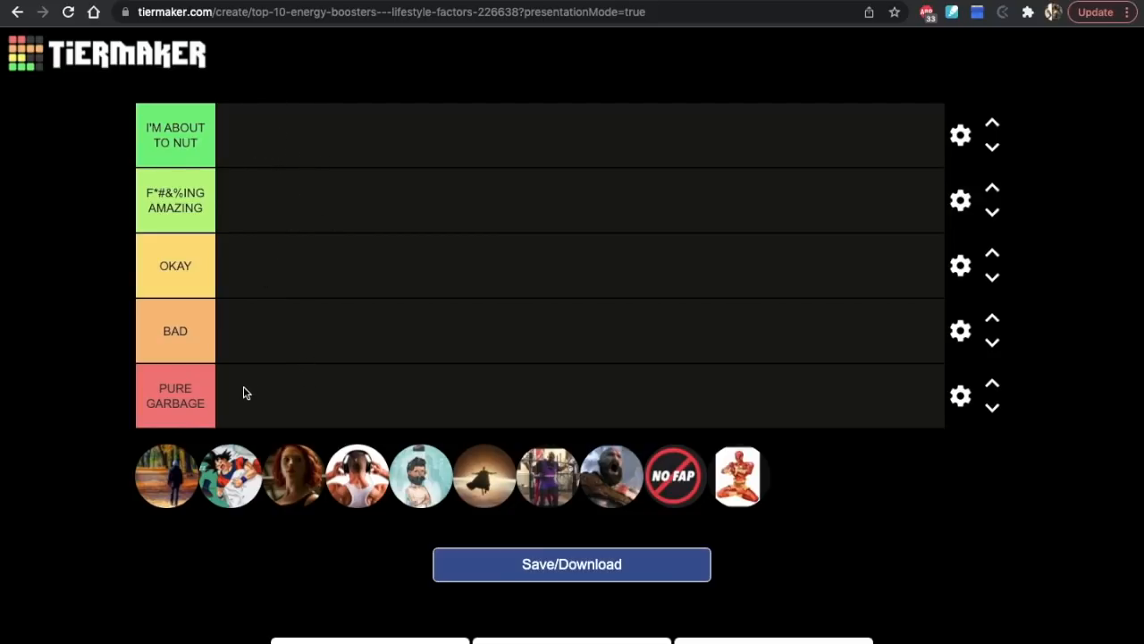
mouse_move(533, 375)
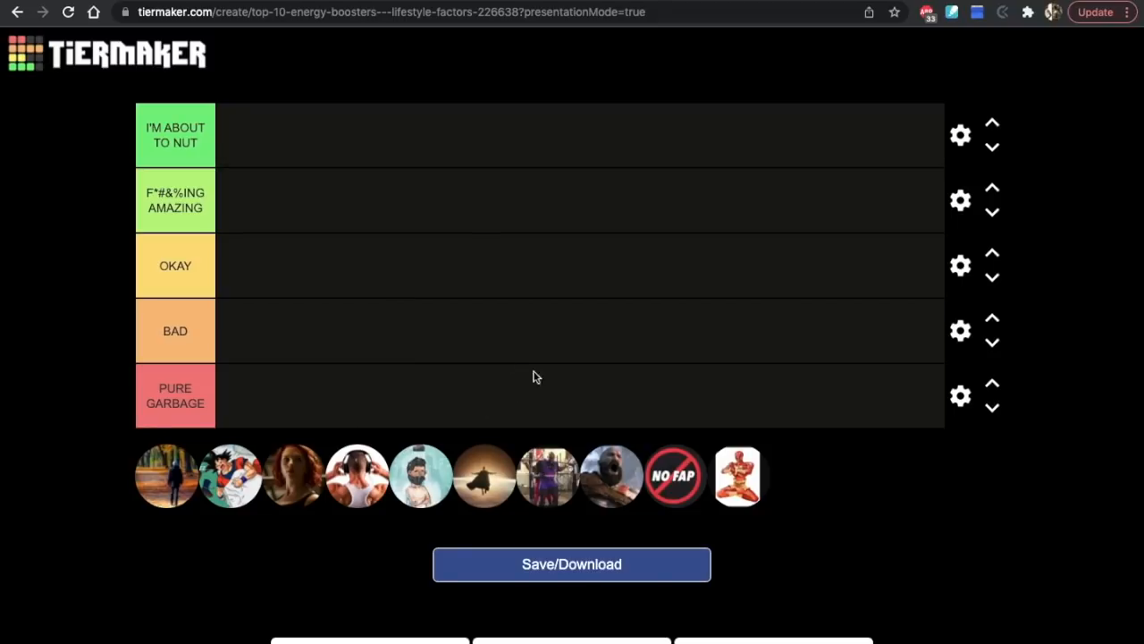
mouse_move(550, 481)
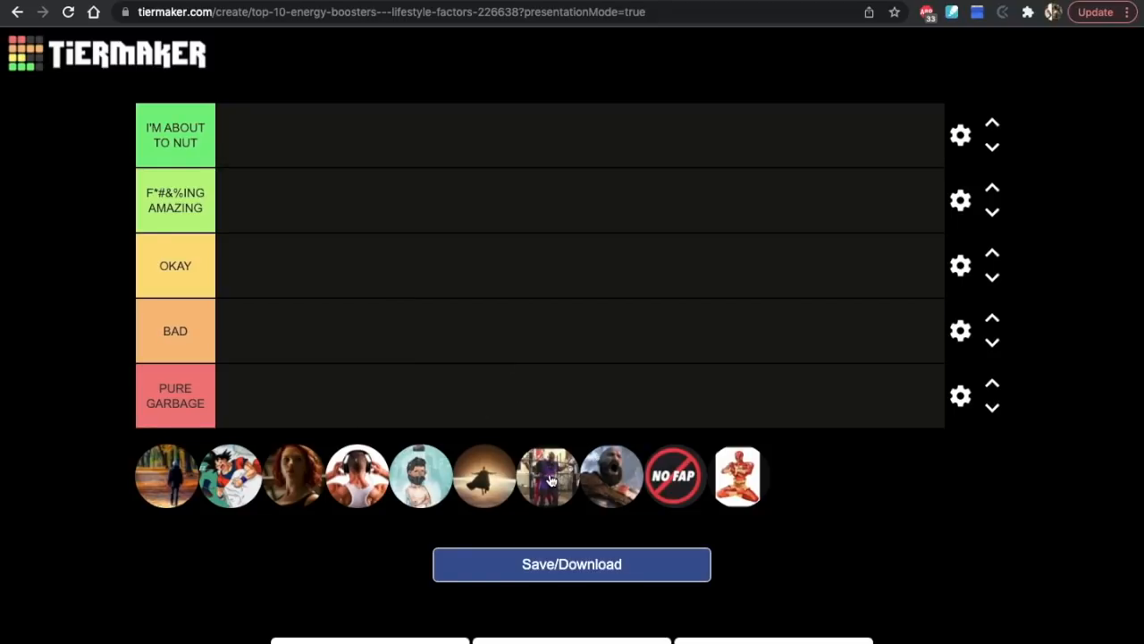
Rank the purple-toned icon as the first entry in the OKAY tier.
left_click_drag(547, 475, 248, 265)
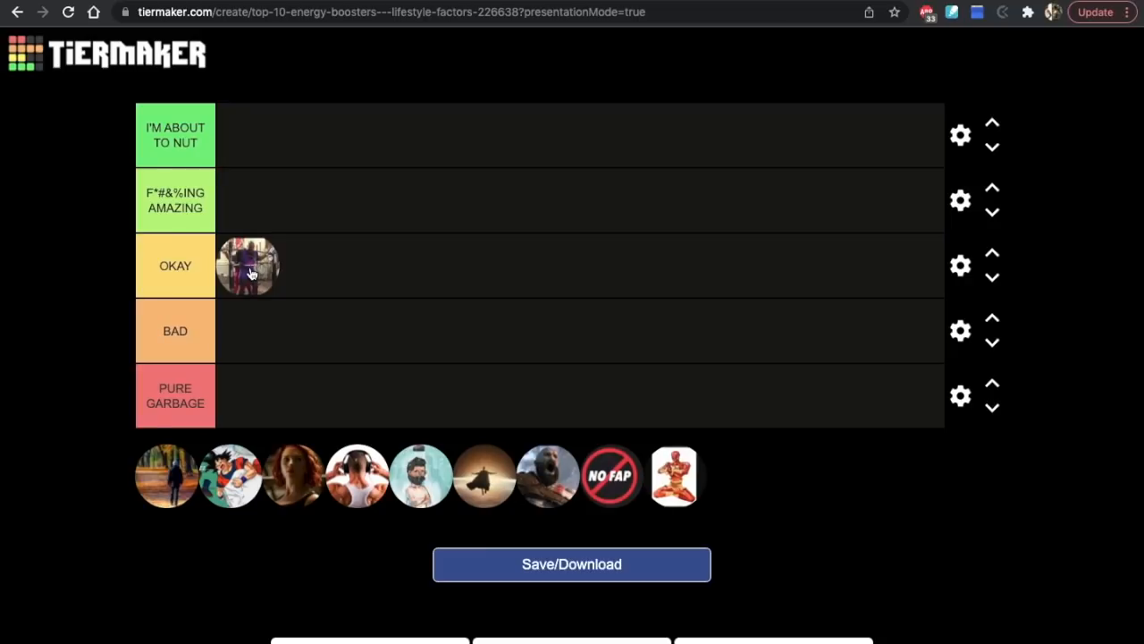
mouse_move(284, 275)
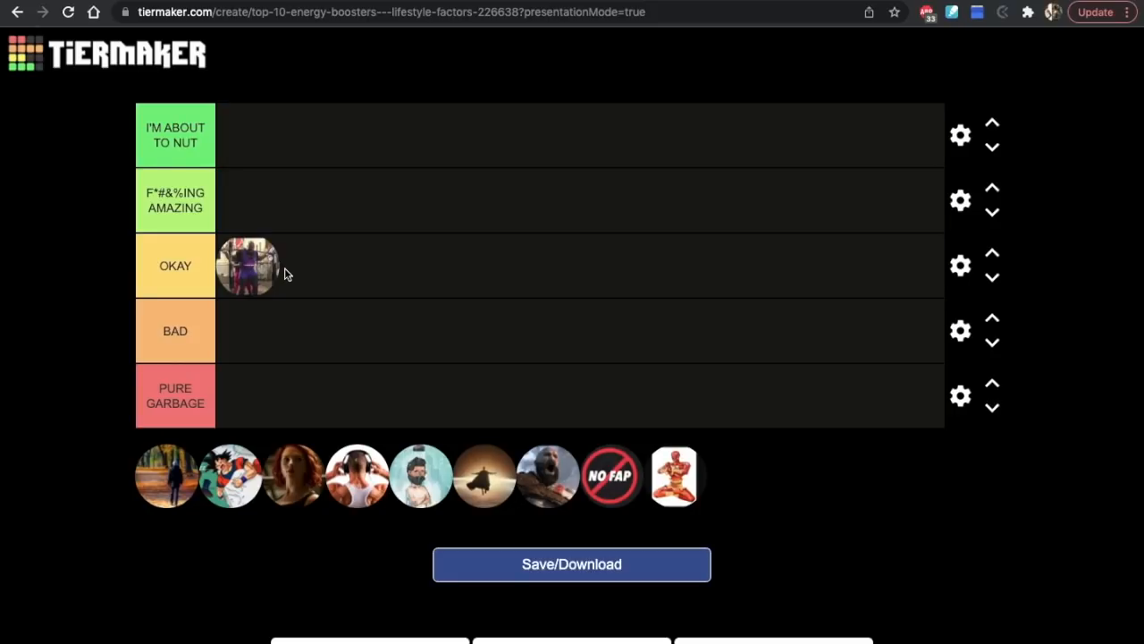
mouse_move(311, 272)
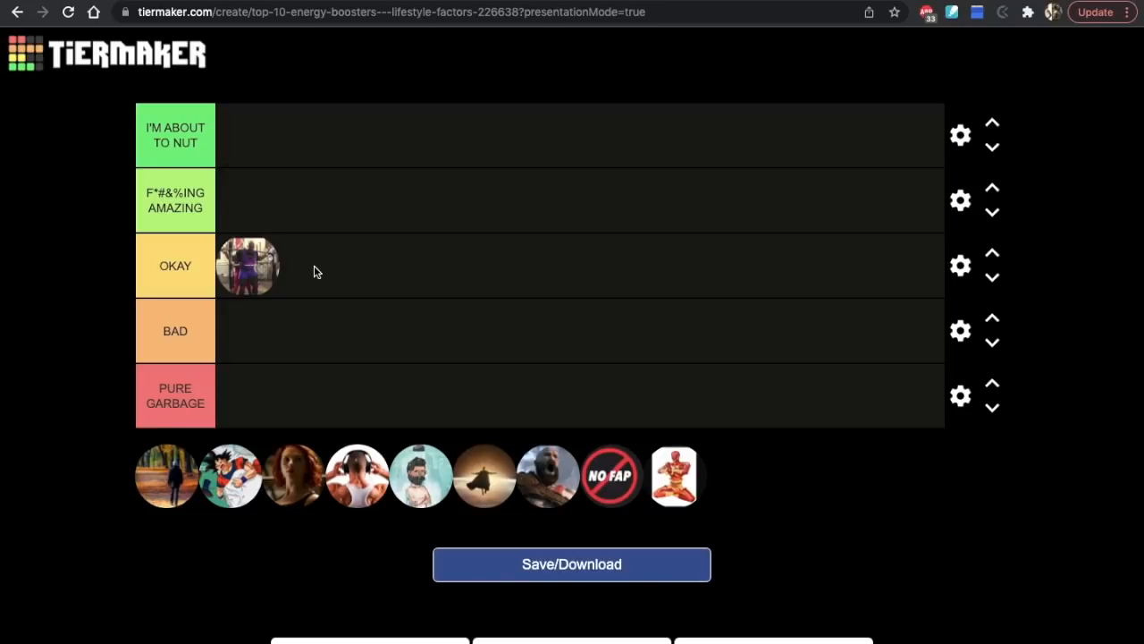
mouse_move(329, 276)
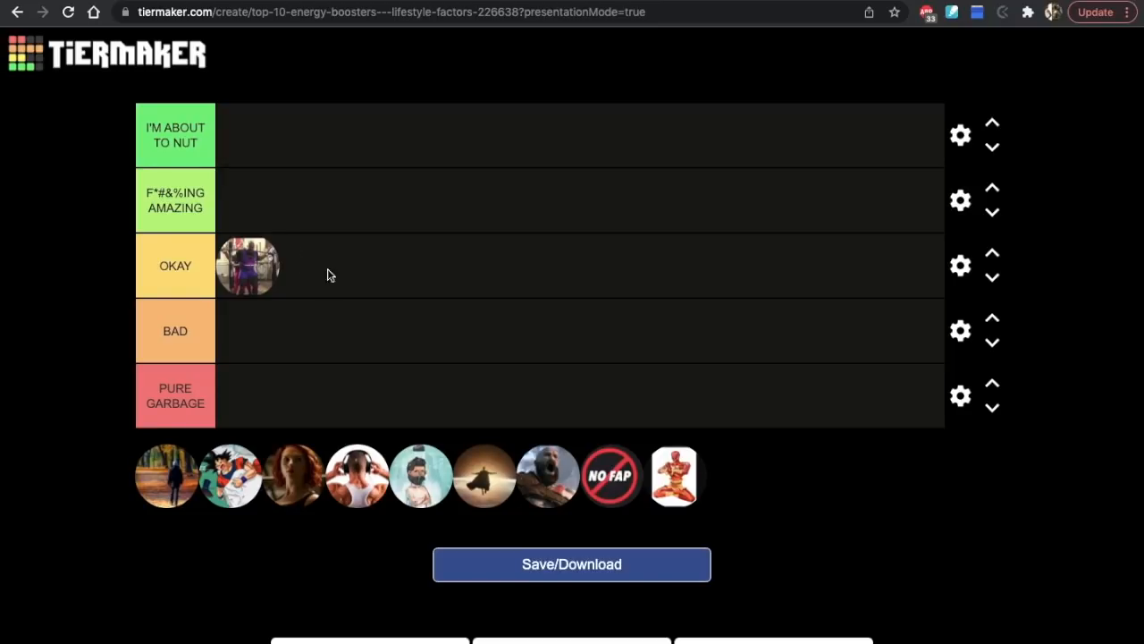
mouse_move(304, 266)
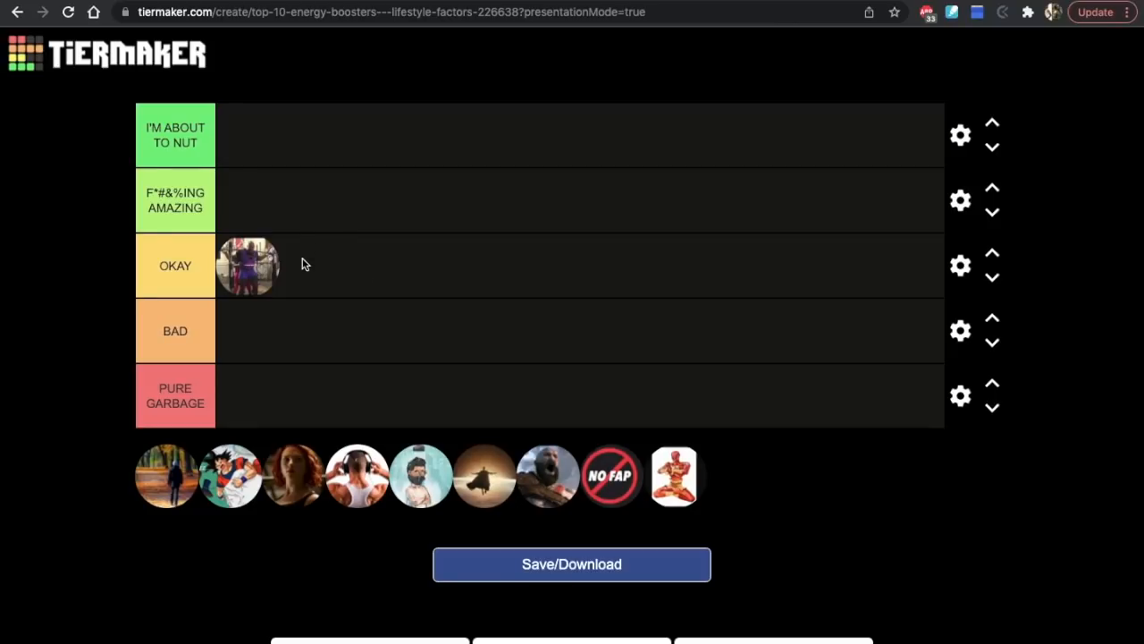
mouse_move(471, 472)
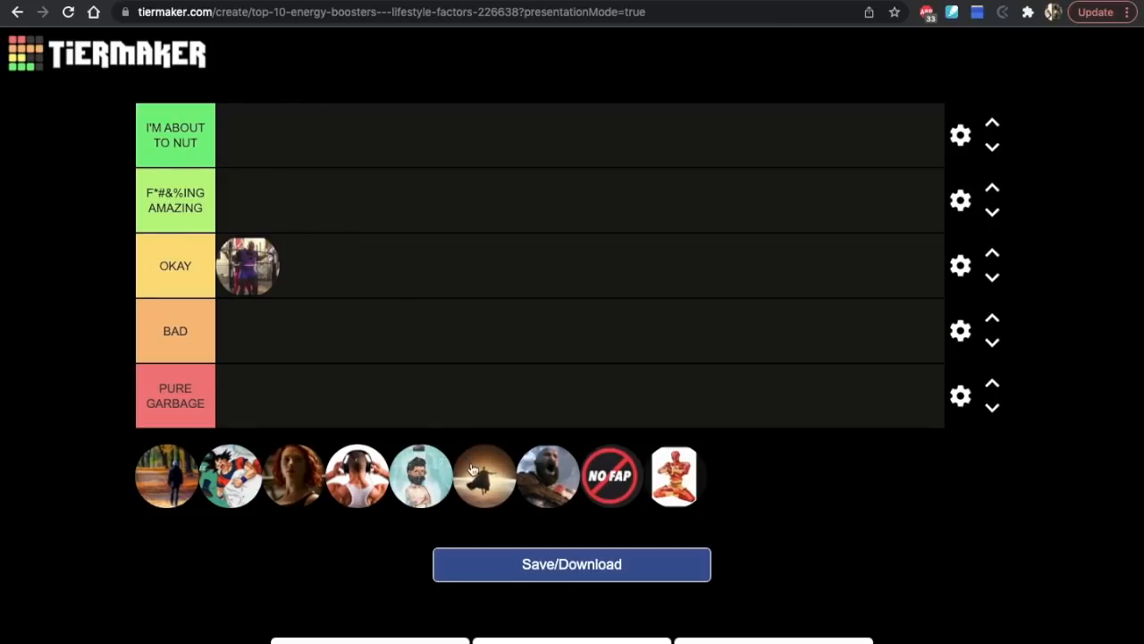
Rank the golden silhouette icon in OKAY beside the purple-toned icon.
left_click_drag(483, 476, 343, 264)
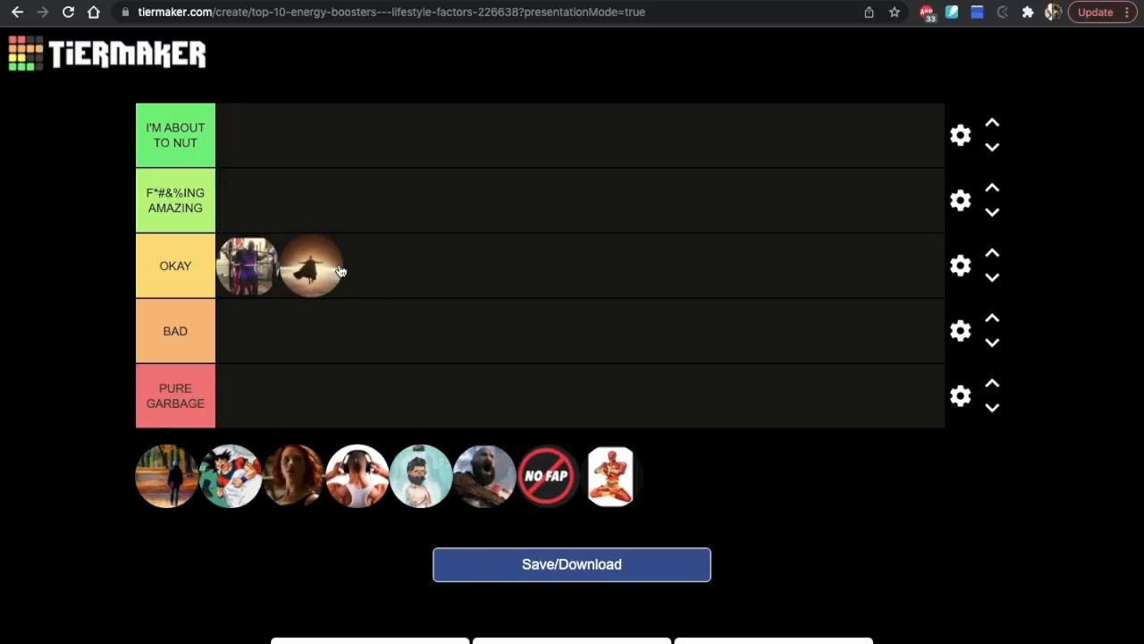
mouse_move(358, 267)
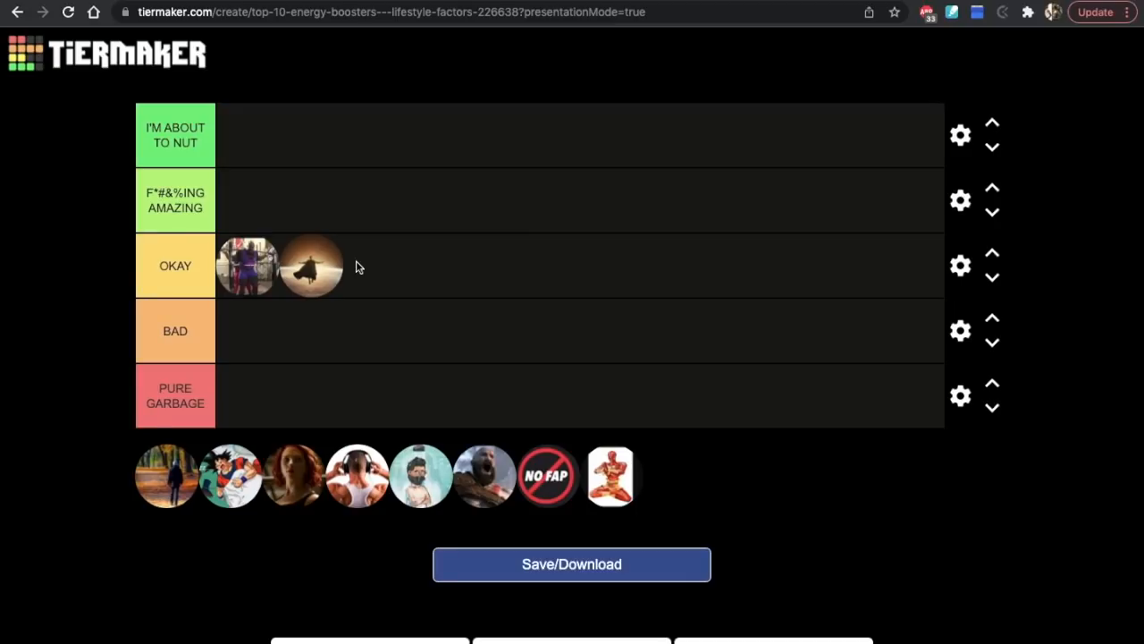
mouse_move(340, 268)
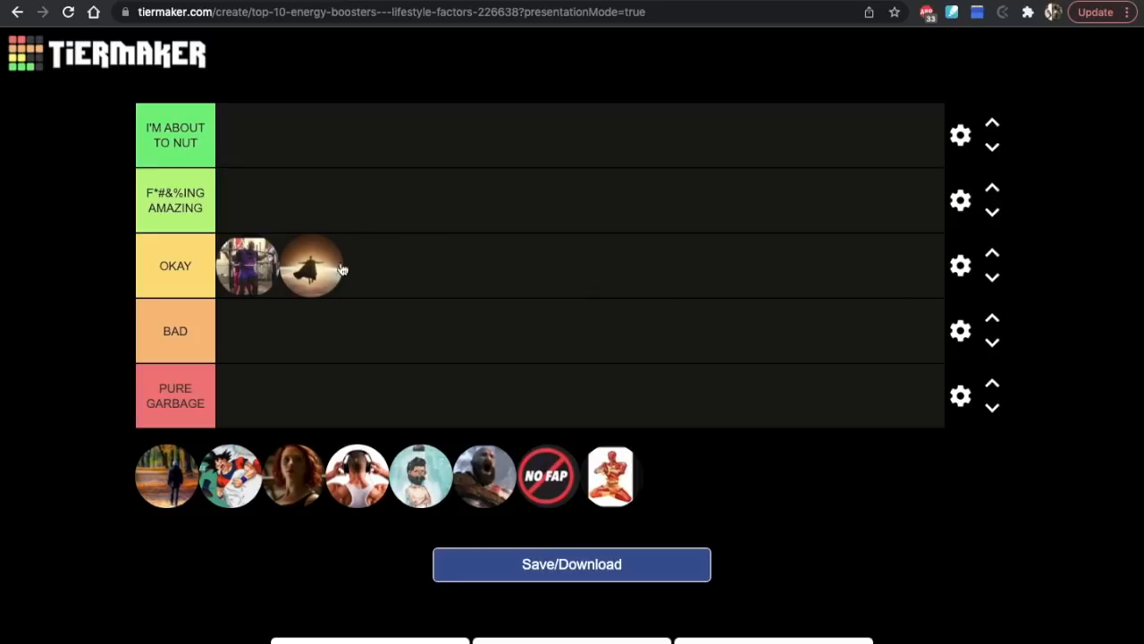
mouse_move(347, 269)
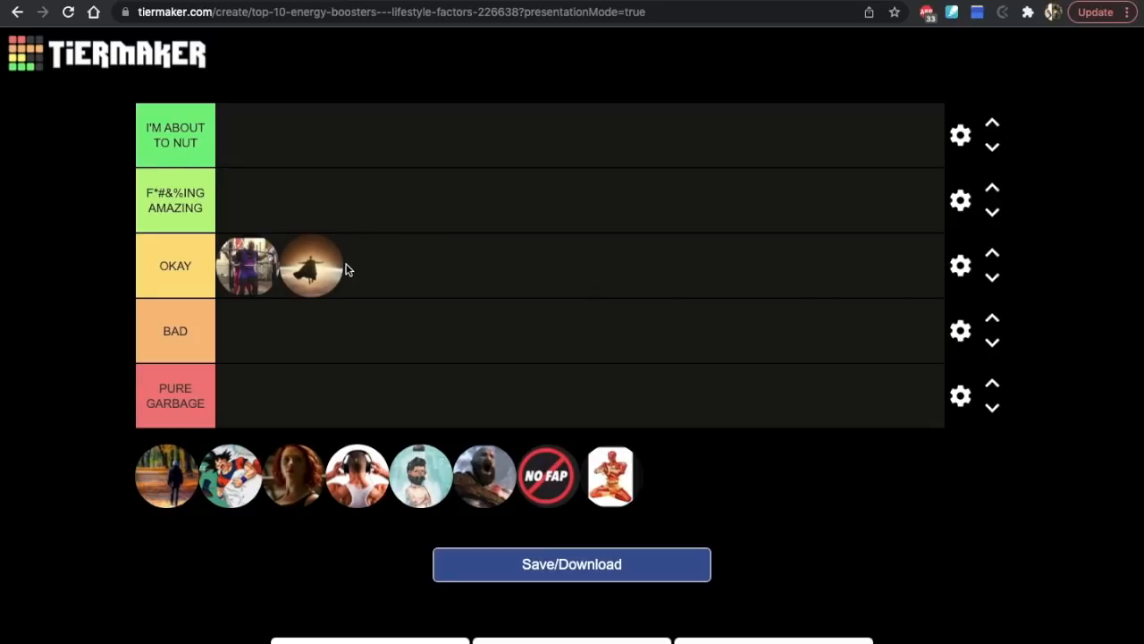
mouse_move(420, 332)
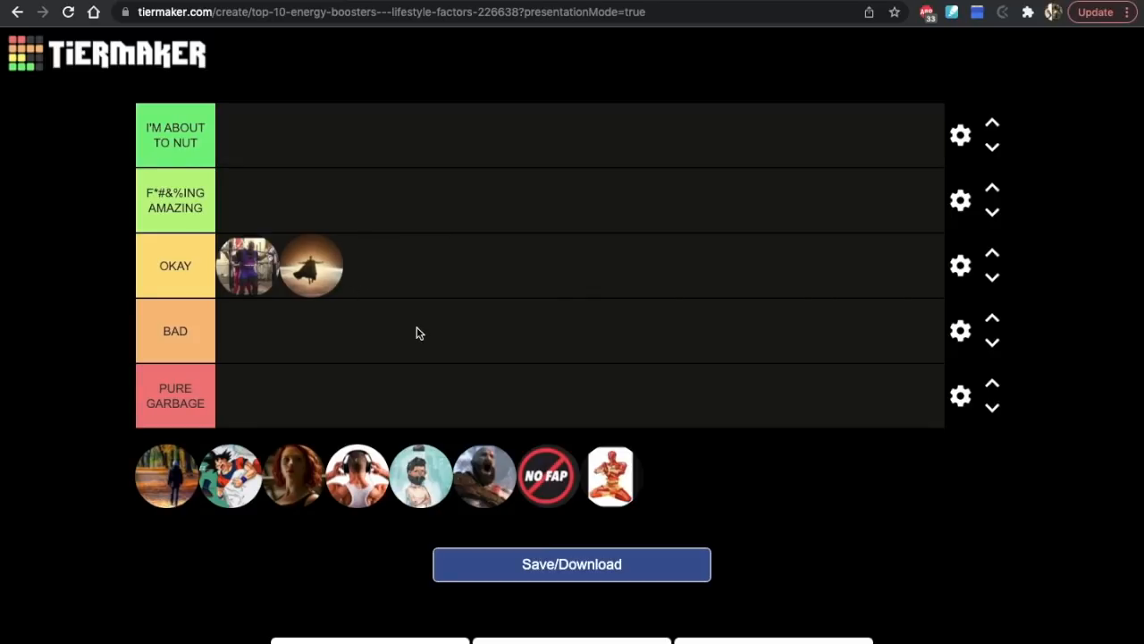
Rank the first remaining pool icon in the F*#&%ING AMAZING tier.
left_click_drag(165, 476, 429, 295)
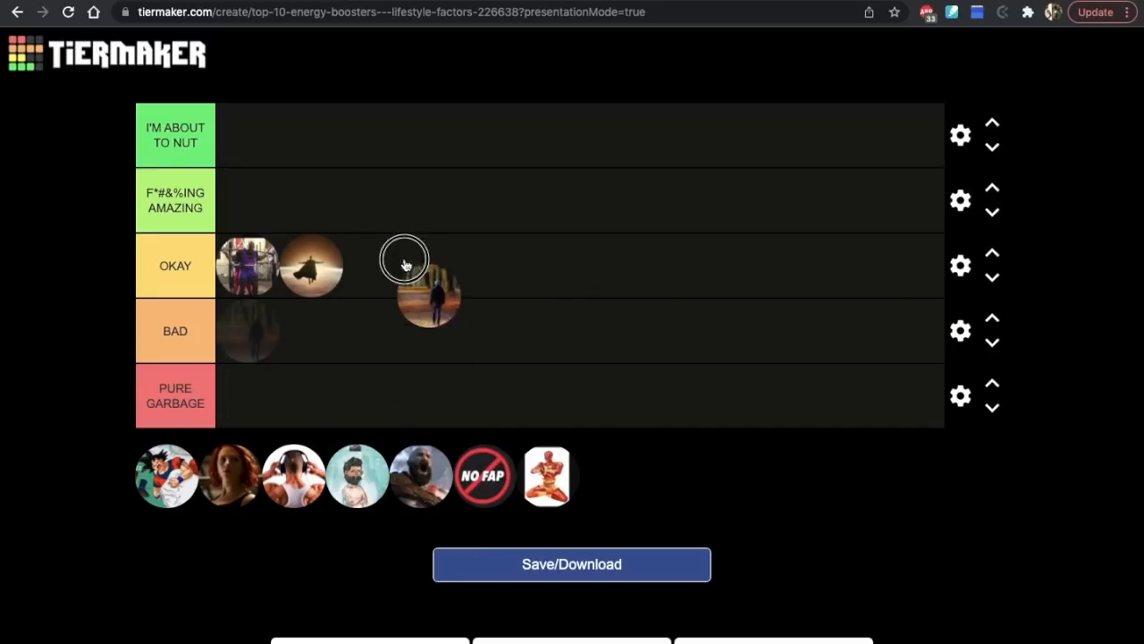
left_click_drag(429, 301, 251, 199)
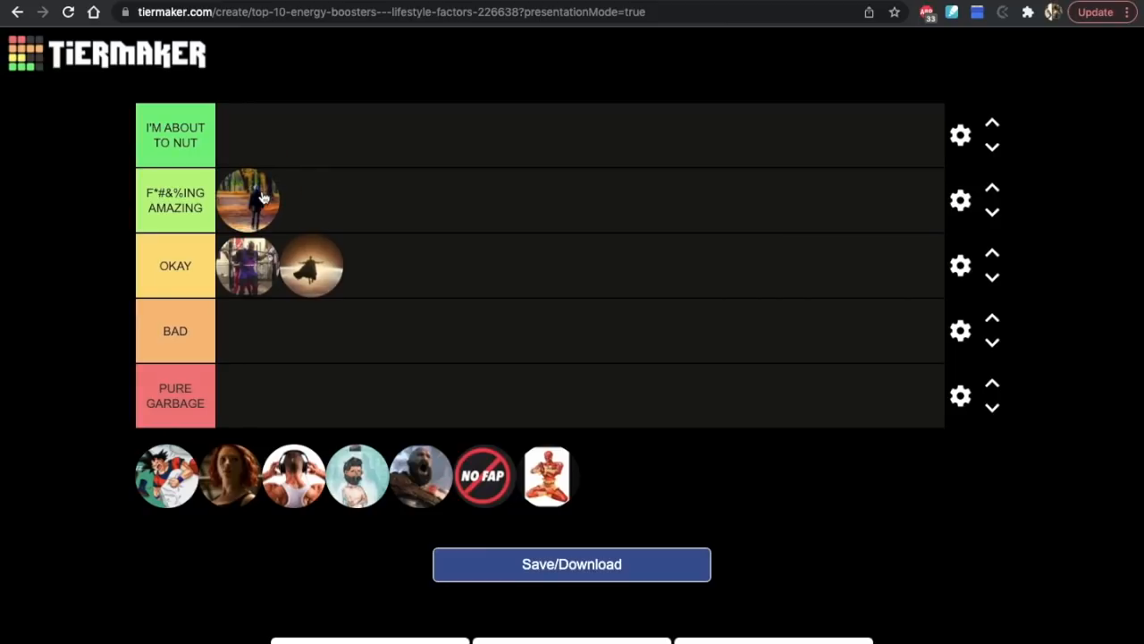
mouse_move(300, 207)
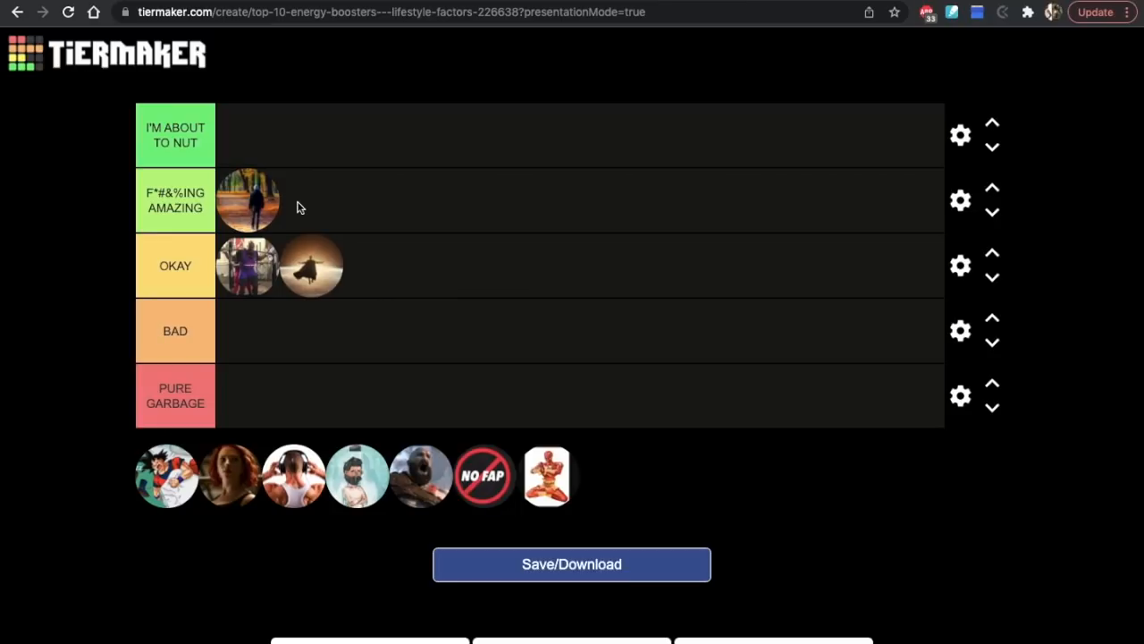
mouse_move(295, 198)
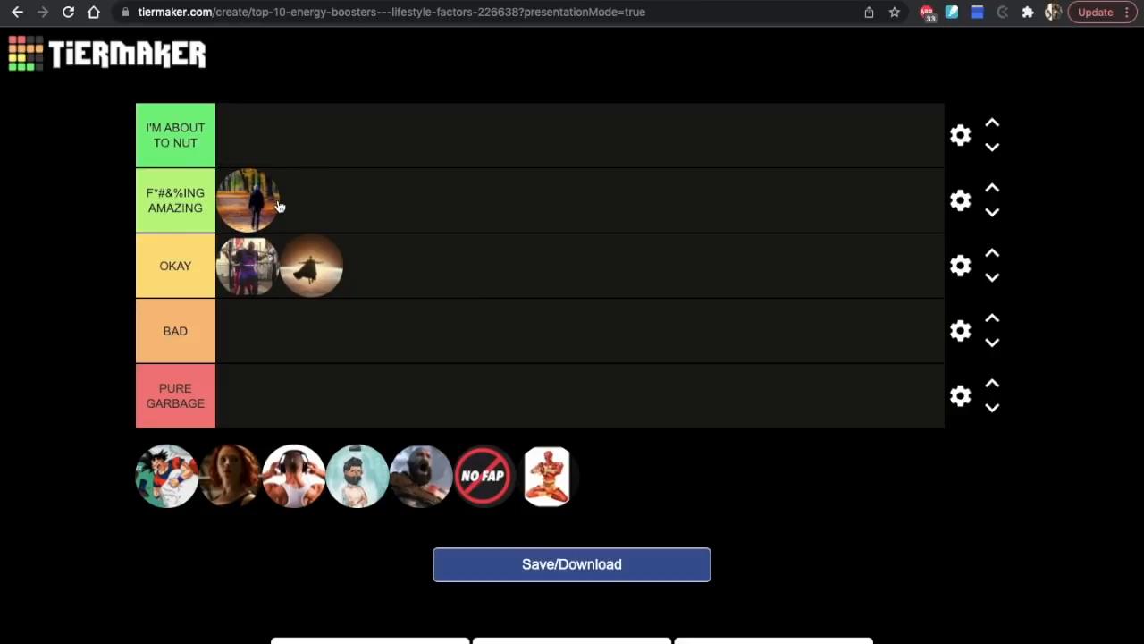
mouse_move(290, 189)
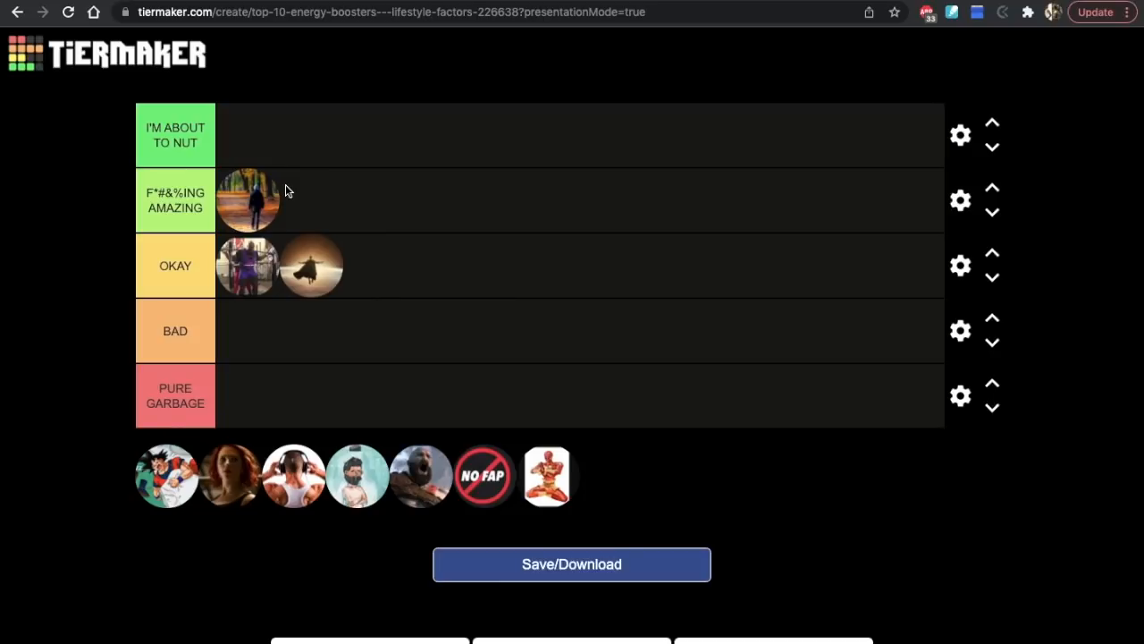
mouse_move(334, 215)
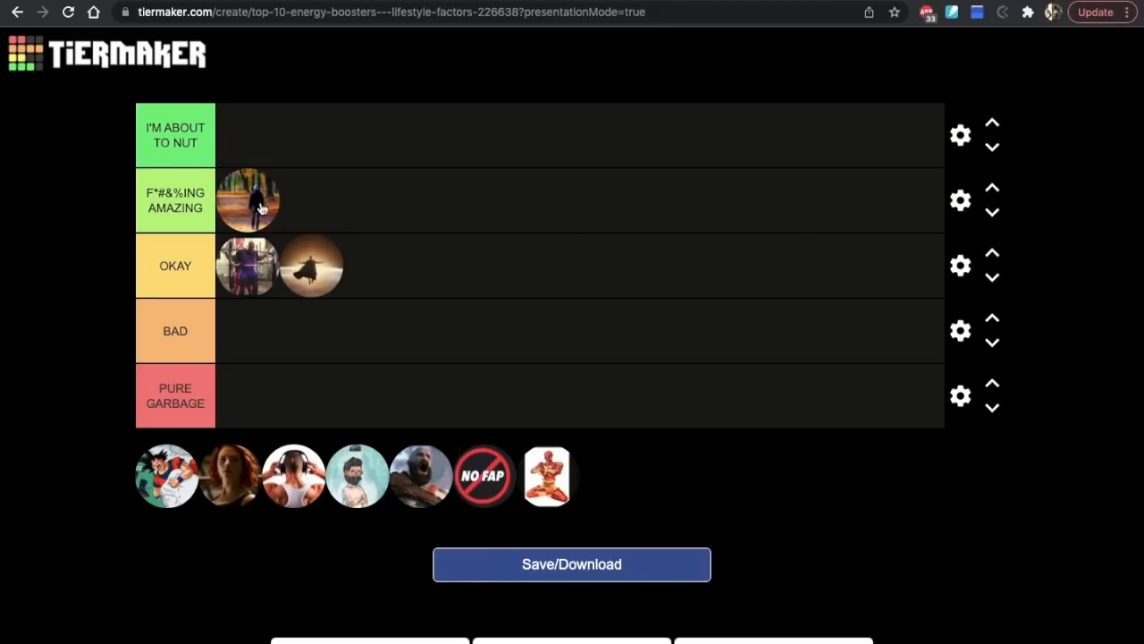
mouse_move(277, 213)
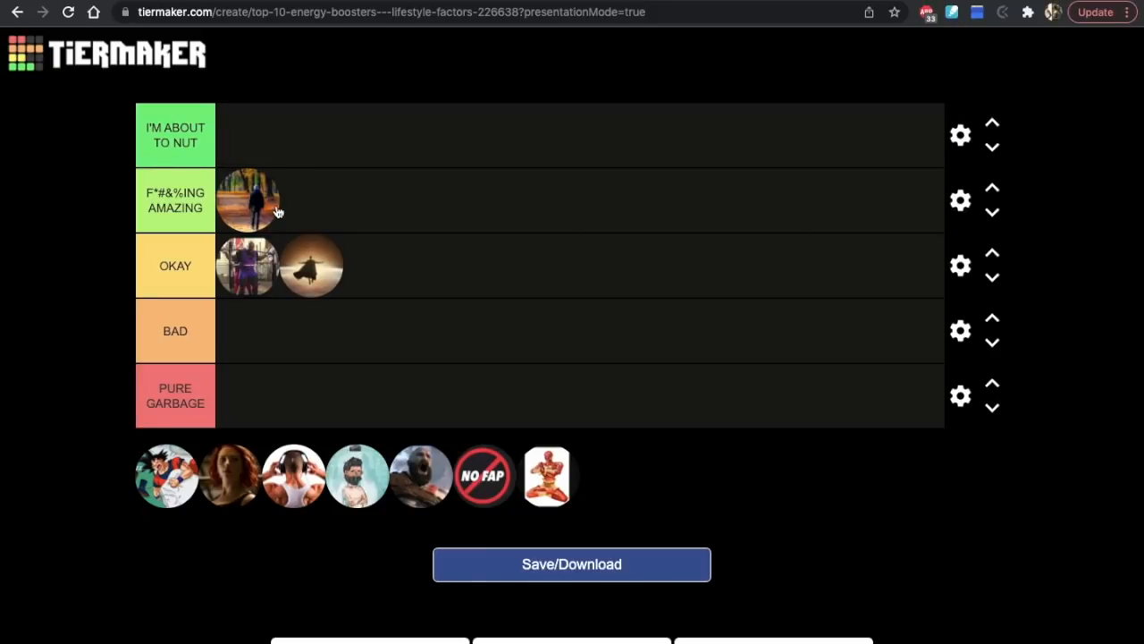
mouse_move(297, 193)
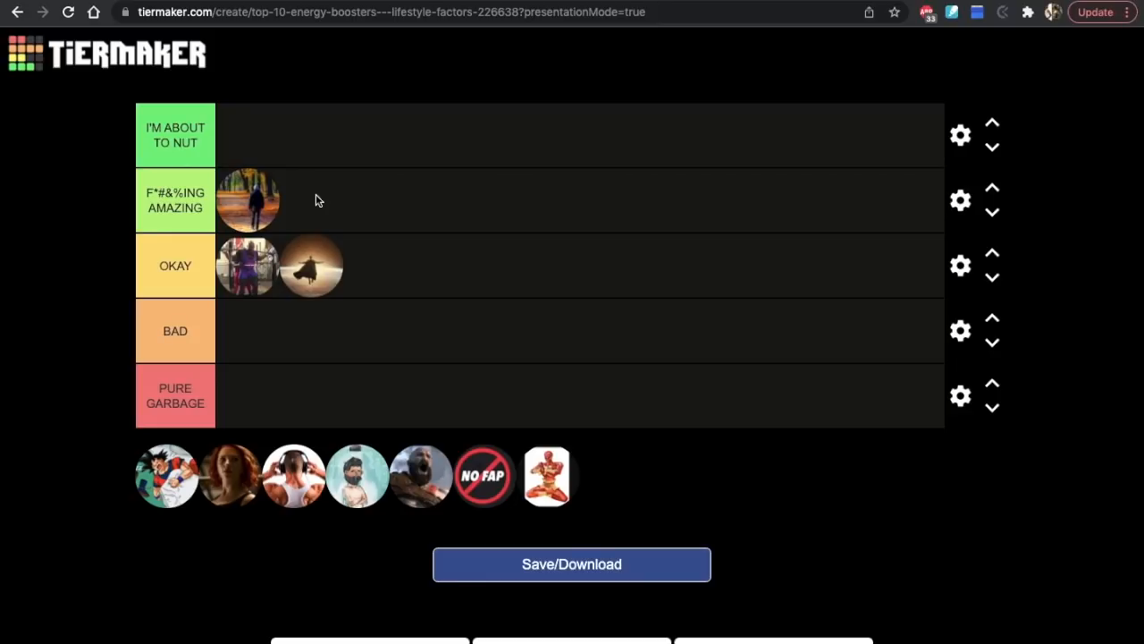
mouse_move(277, 204)
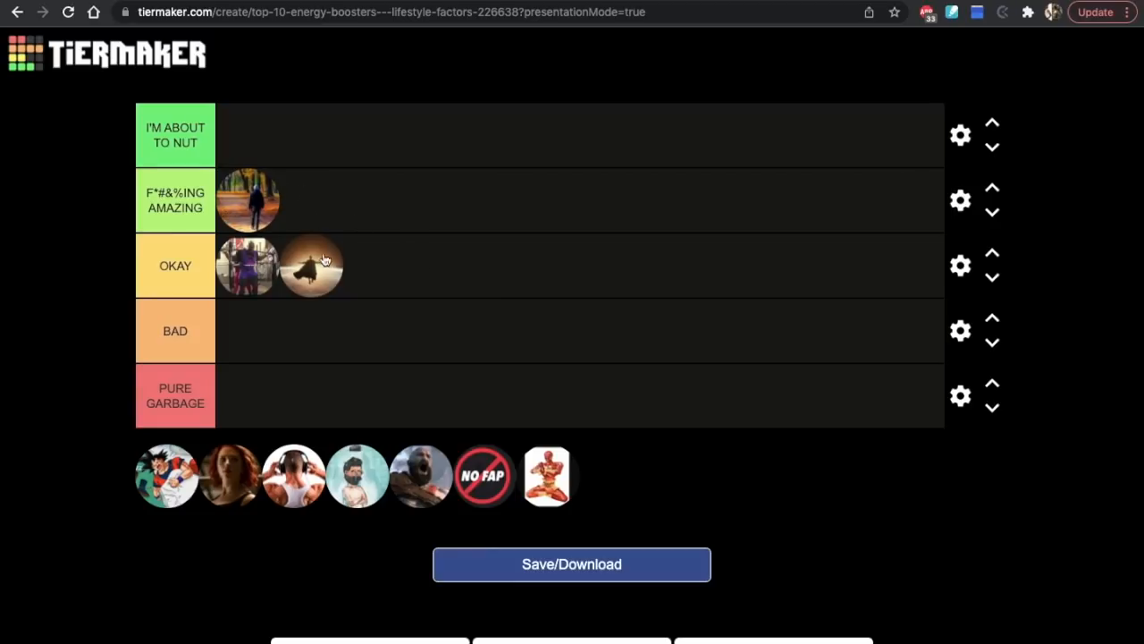
mouse_move(374, 247)
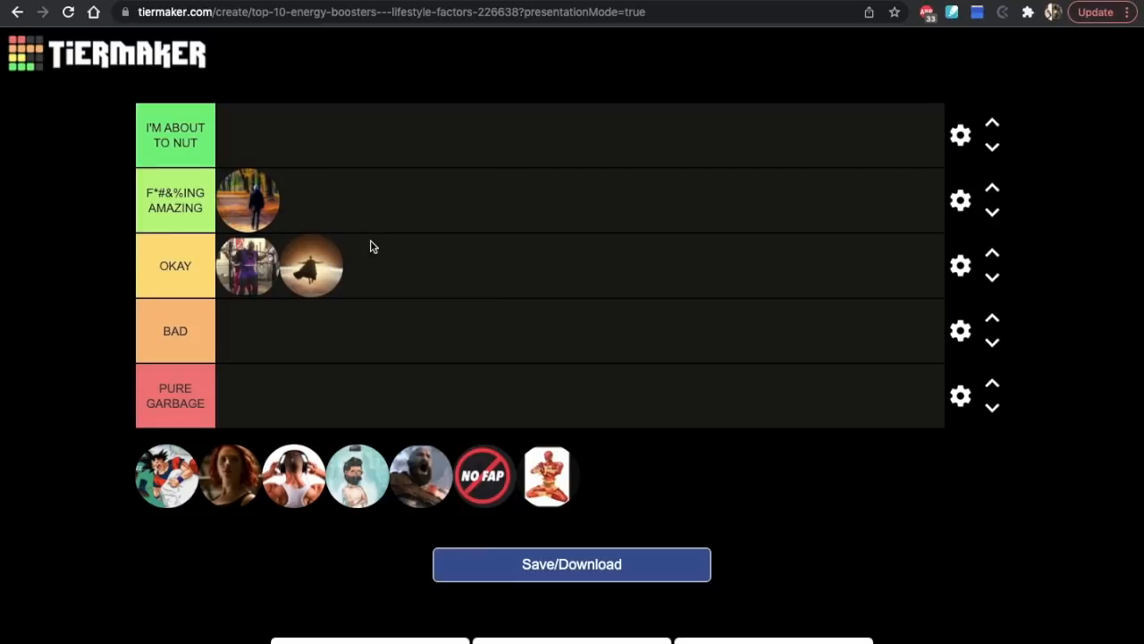
mouse_move(175, 479)
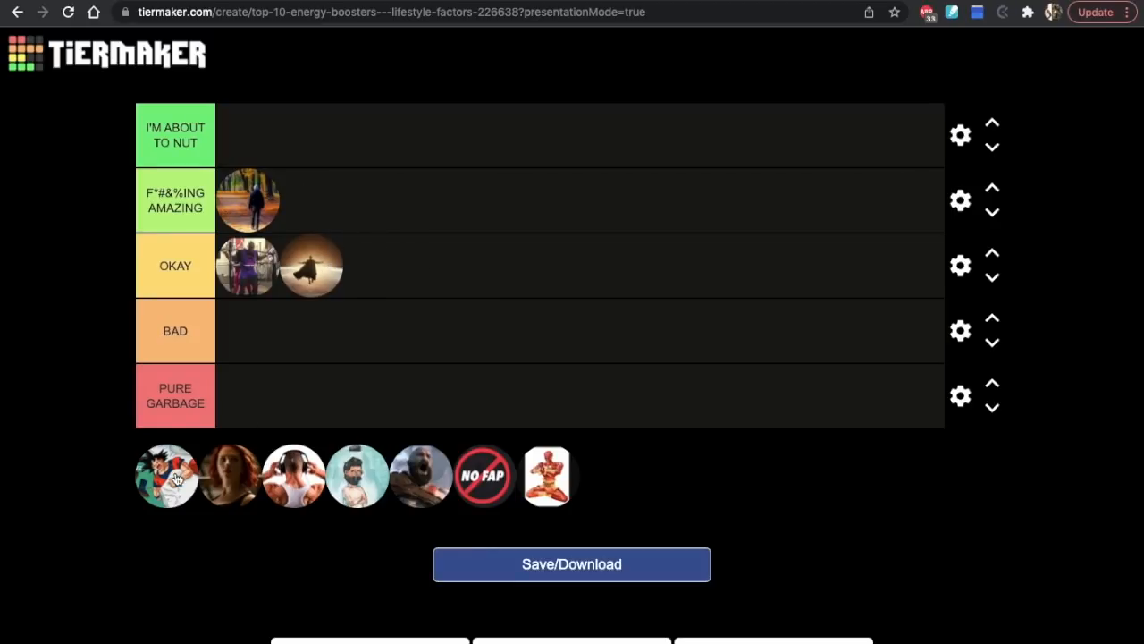
Rank the red-and-white figure icon as the first entry in the I'M ABOUT TO NUT tier.
left_click_drag(164, 475, 248, 136)
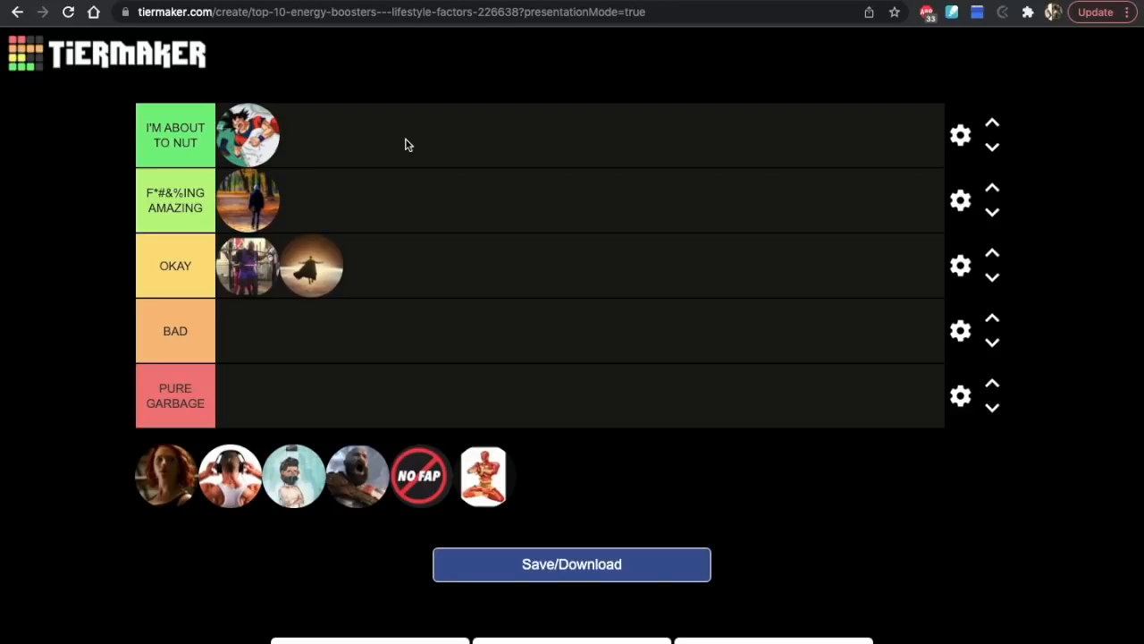
mouse_move(336, 139)
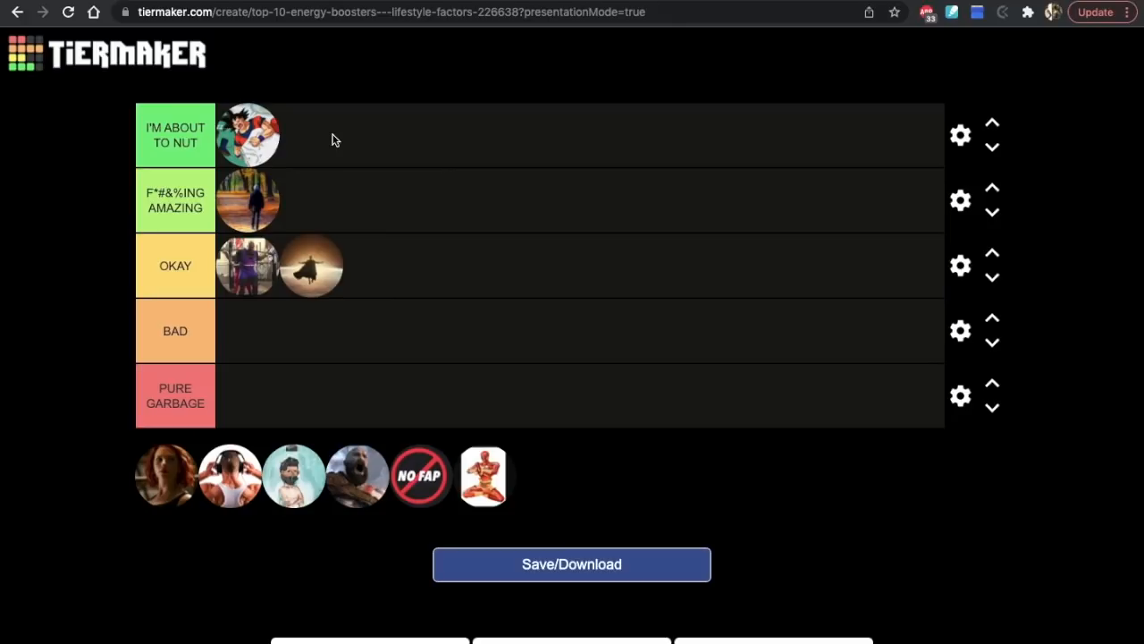
mouse_move(304, 136)
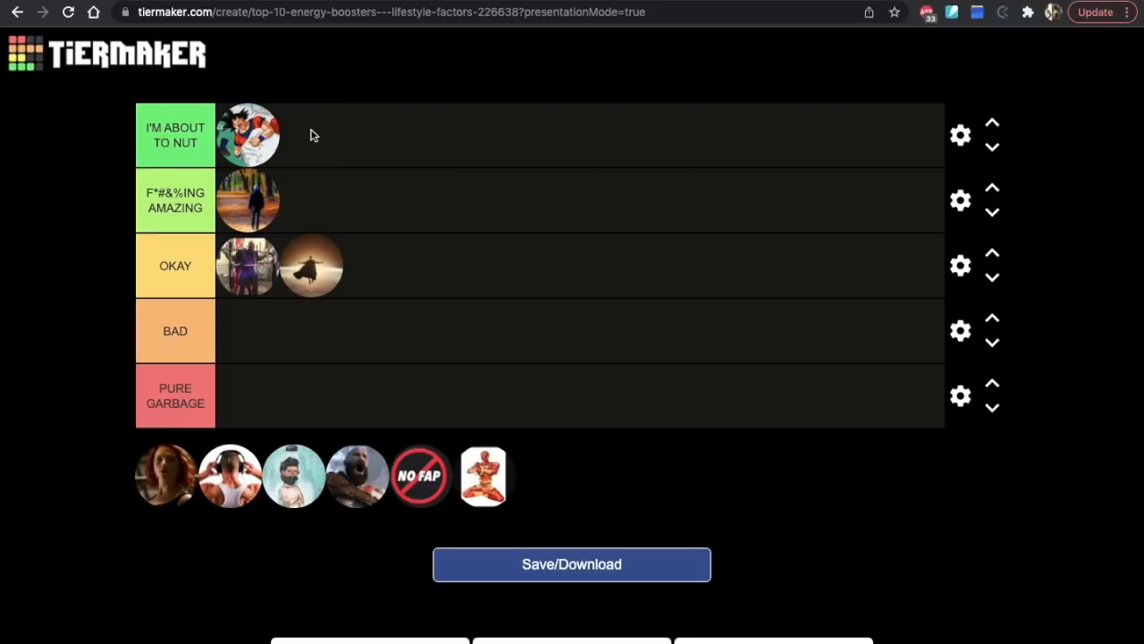
mouse_move(368, 132)
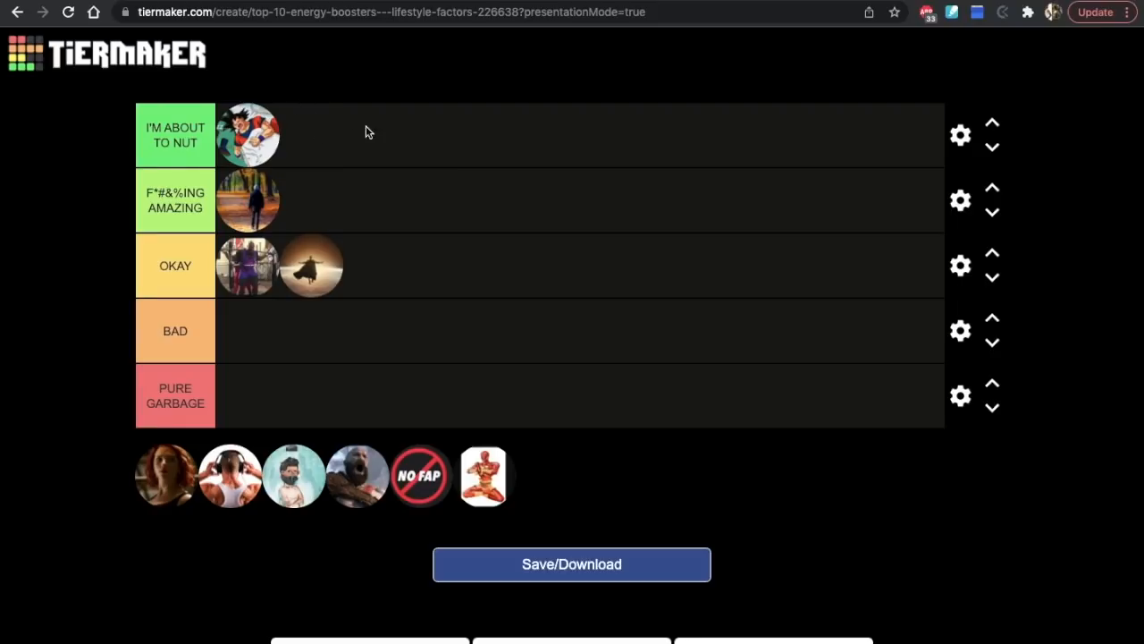
mouse_move(243, 445)
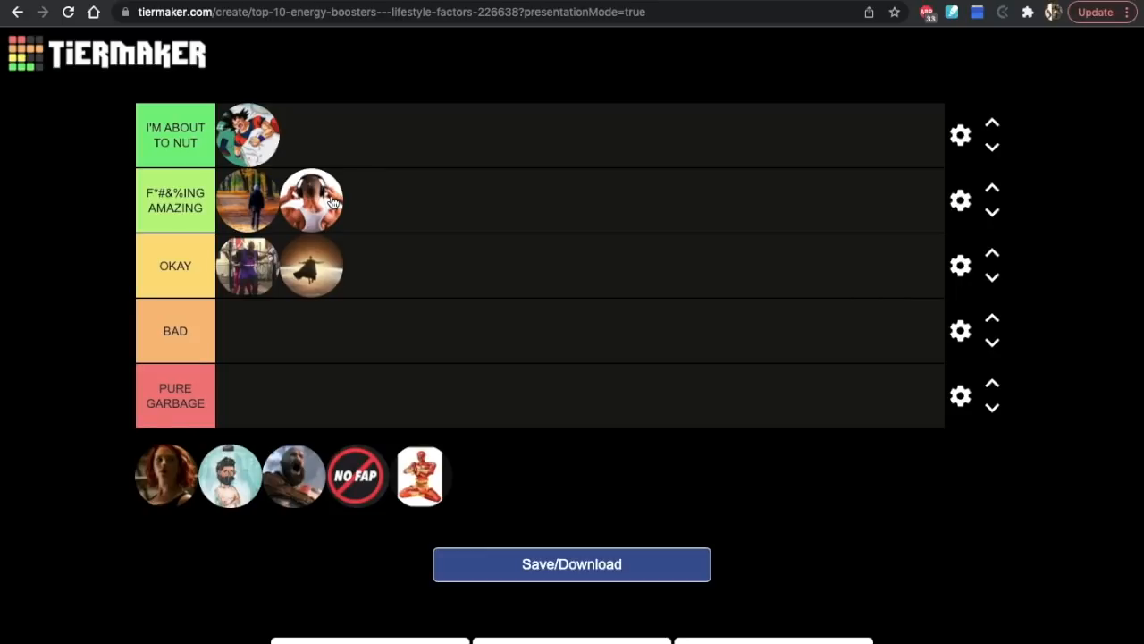
mouse_move(229, 207)
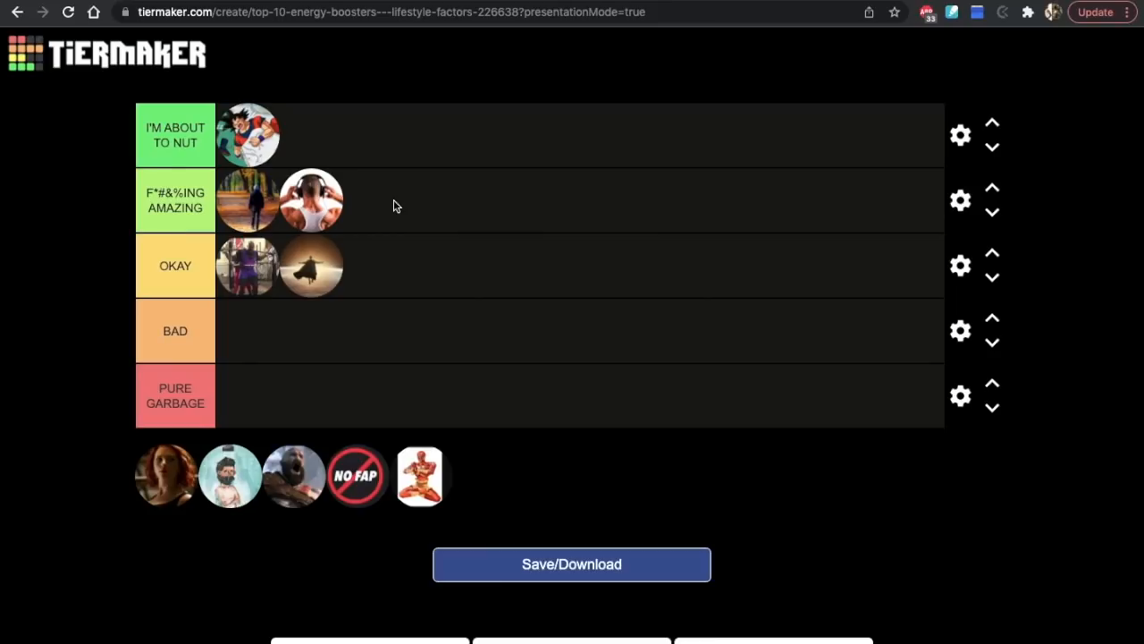
mouse_move(375, 211)
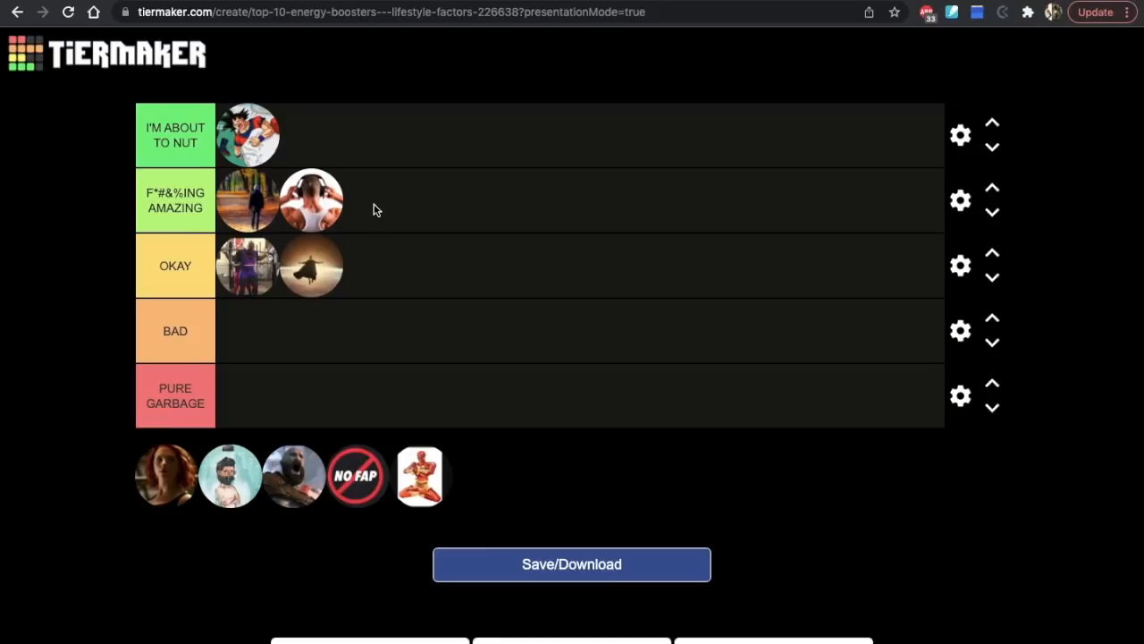
mouse_move(354, 197)
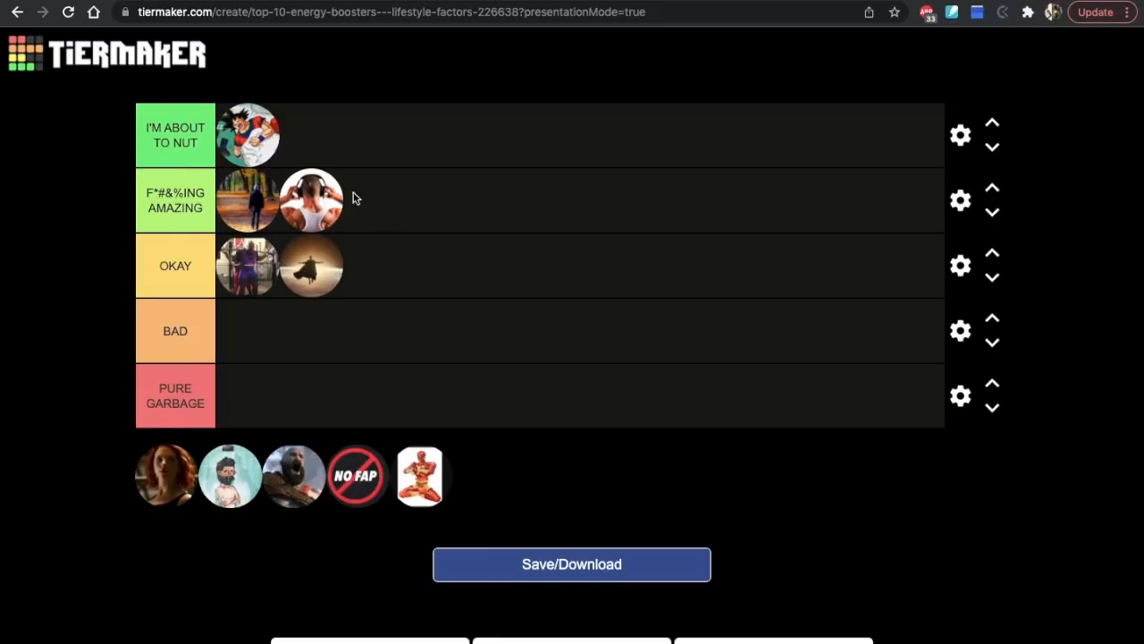
mouse_move(358, 401)
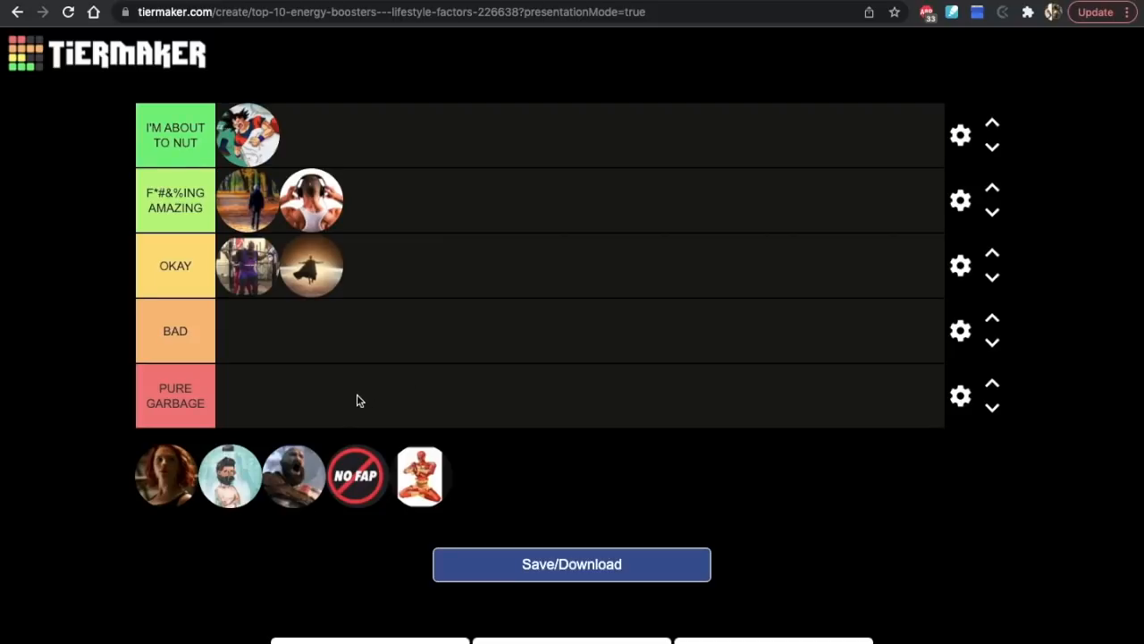
Rank the teal-background bearded man icon in I'M ABOUT TO NUT beside the existing icon.
left_click_drag(230, 475, 408, 304)
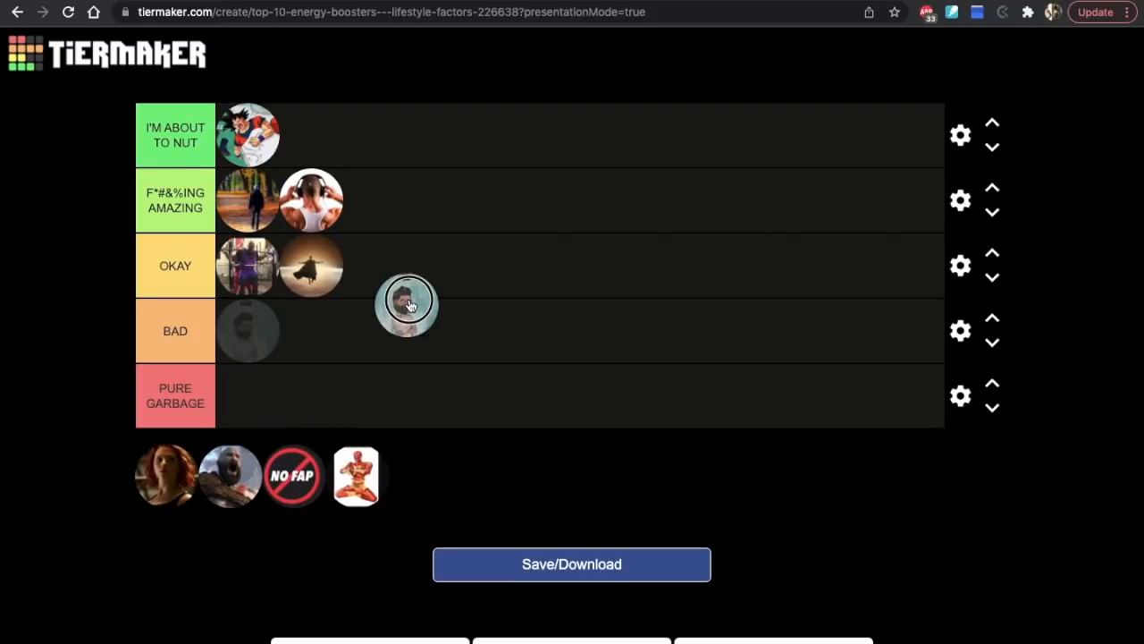
left_click_drag(407, 304, 311, 134)
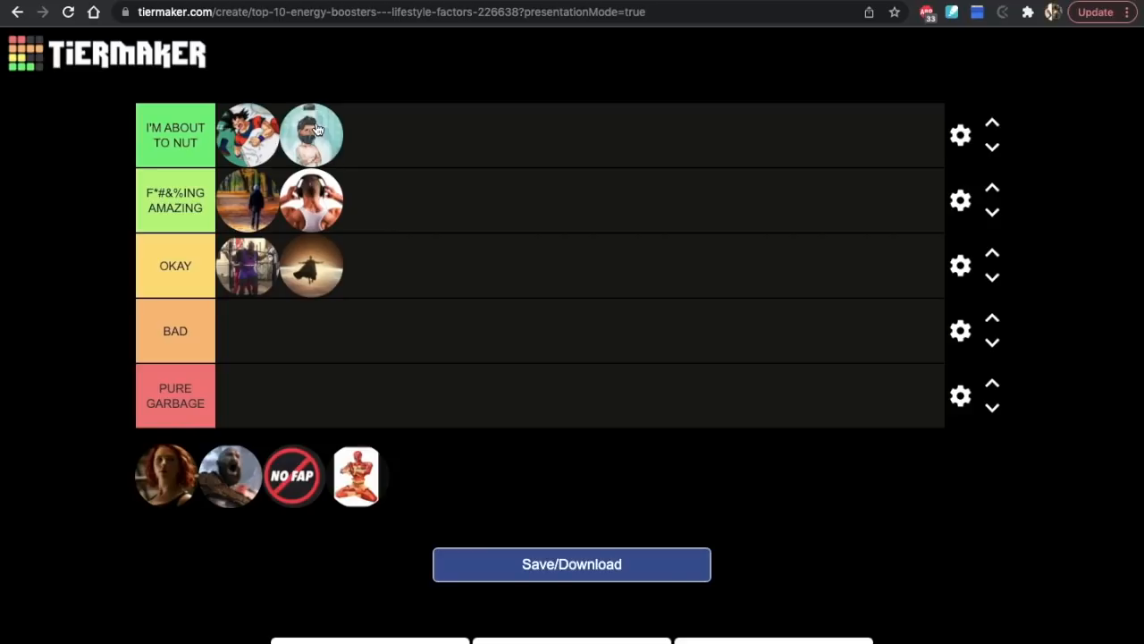
mouse_move(277, 117)
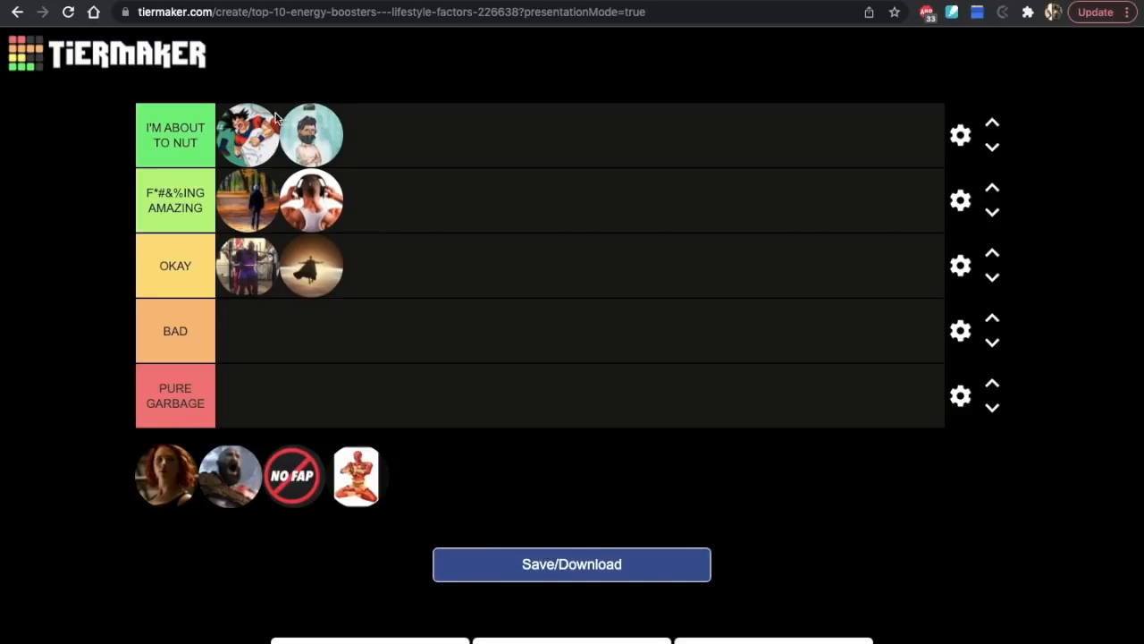
mouse_move(390, 204)
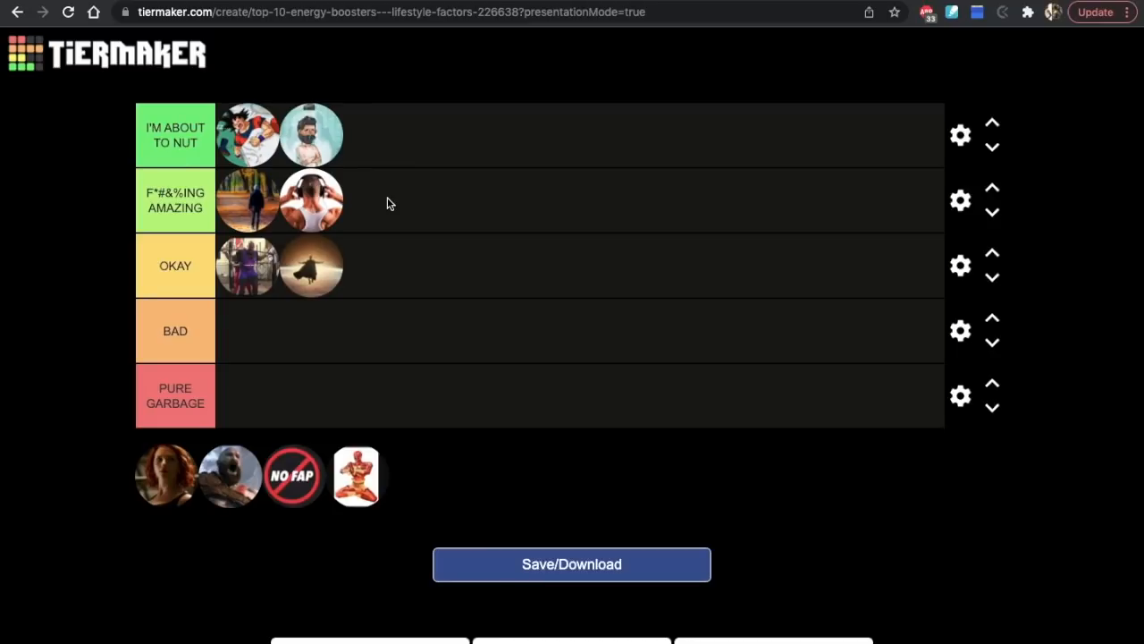
mouse_move(413, 212)
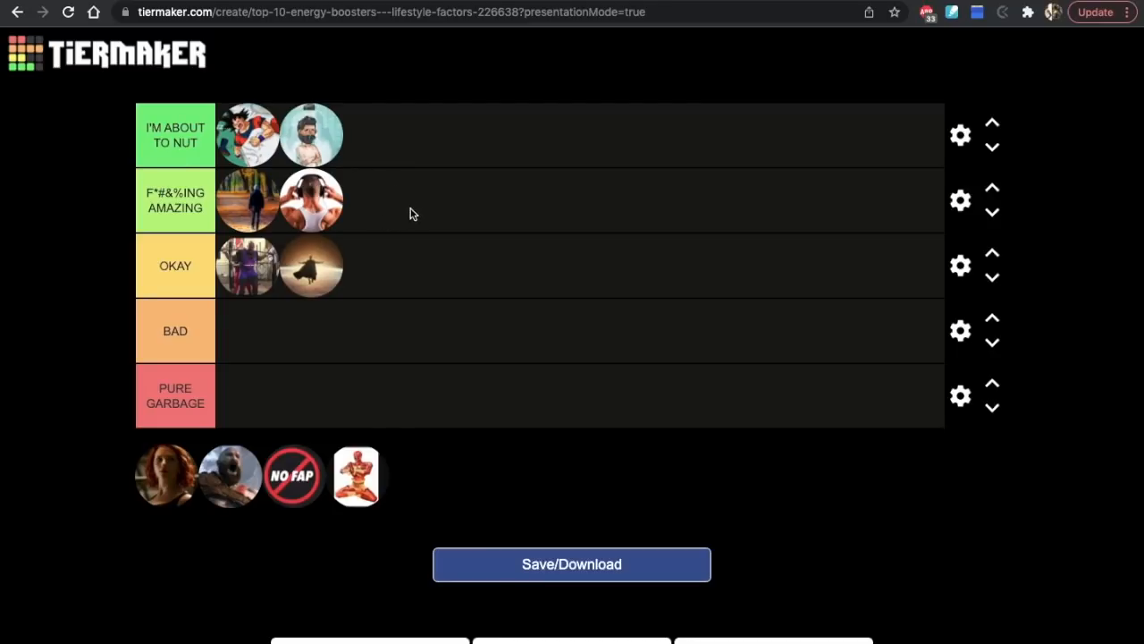
mouse_move(376, 154)
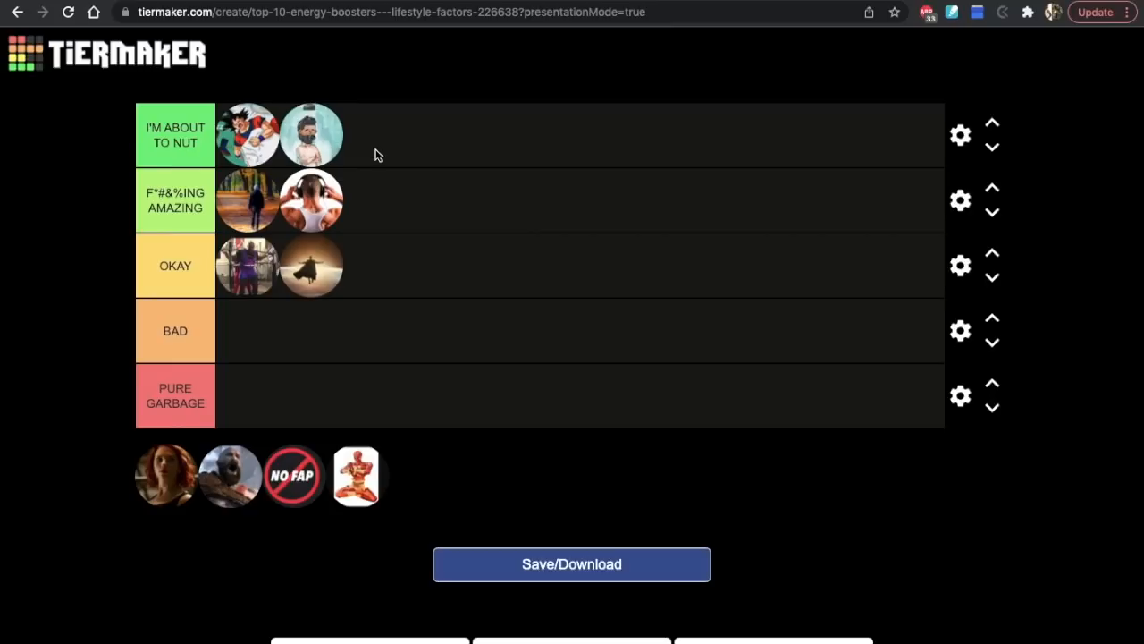
mouse_move(372, 322)
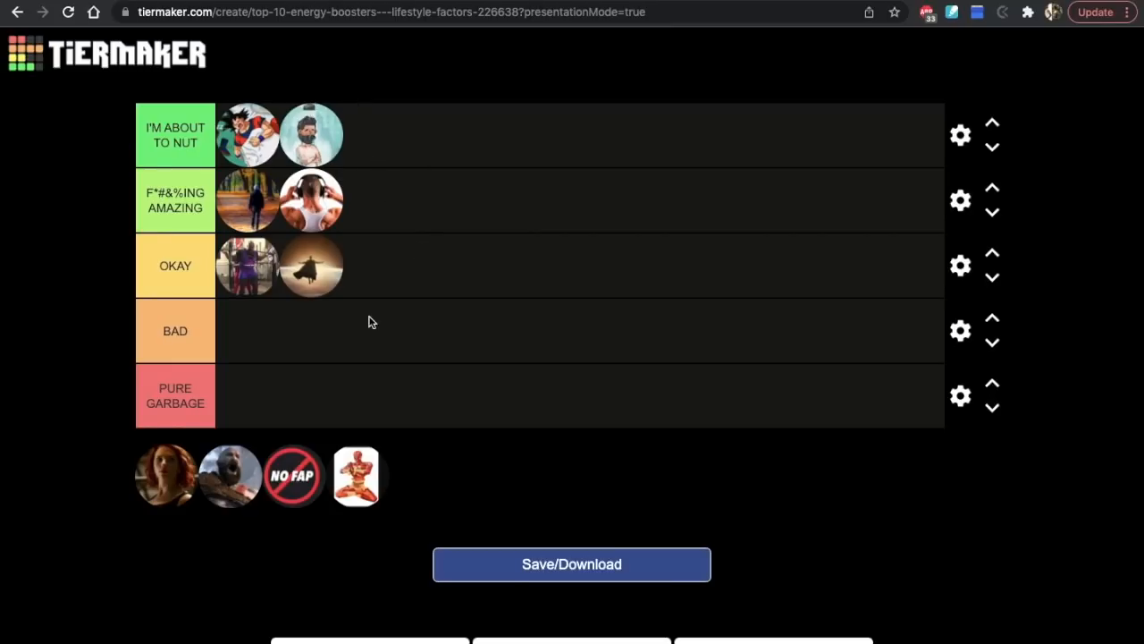
left_click_drag(356, 476, 384, 336)
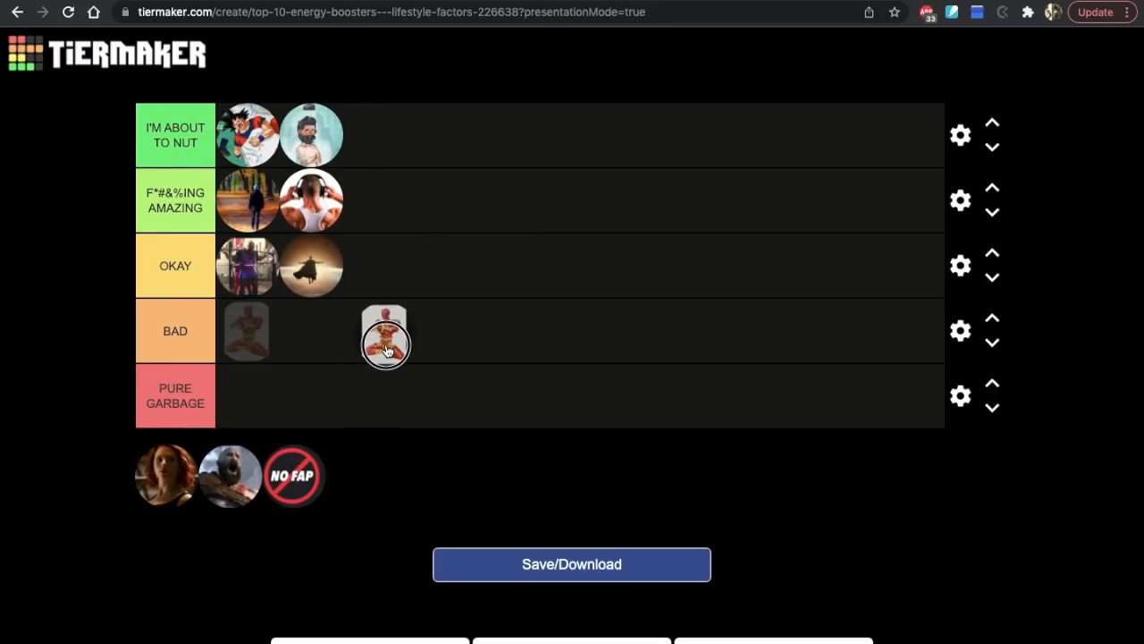
left_click_drag(384, 336, 379, 268)
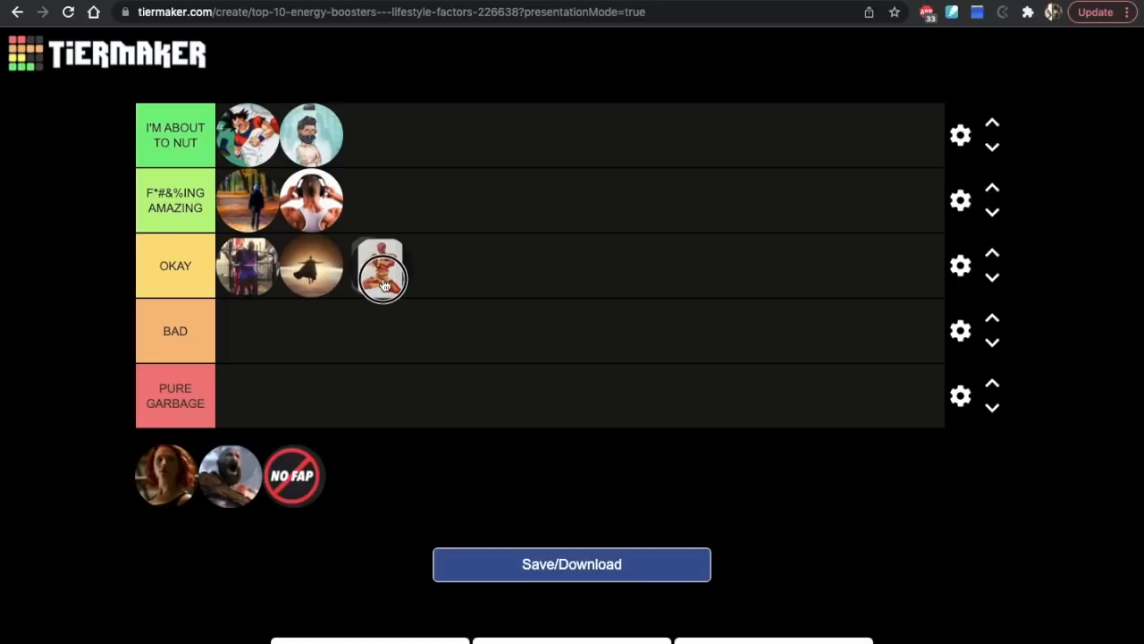
left_click_drag(383, 272, 373, 200)
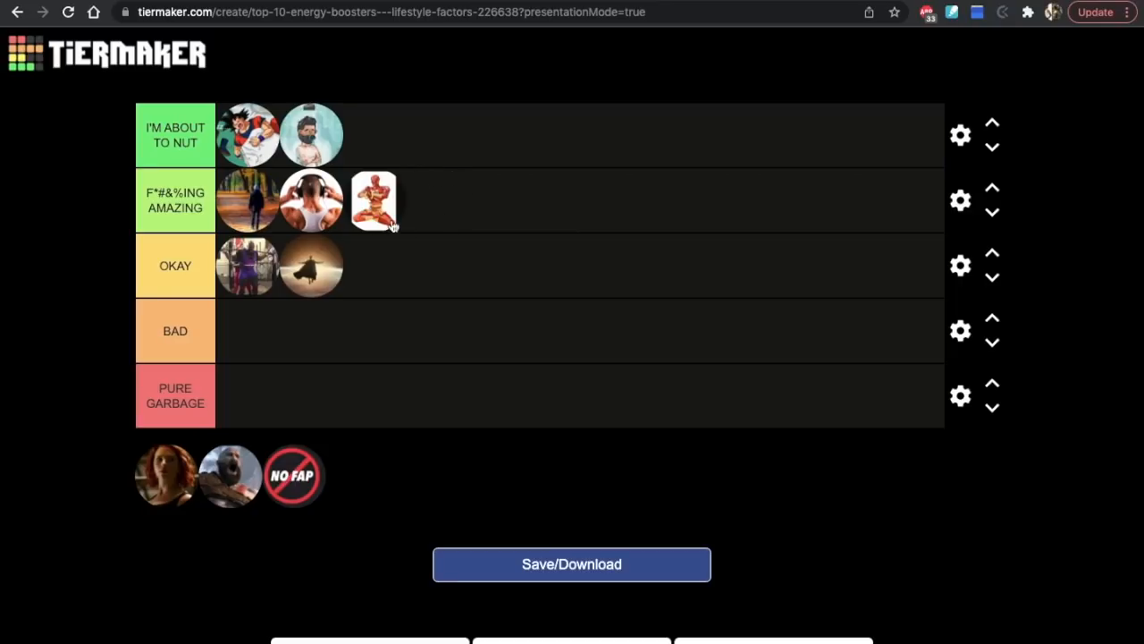
mouse_move(408, 221)
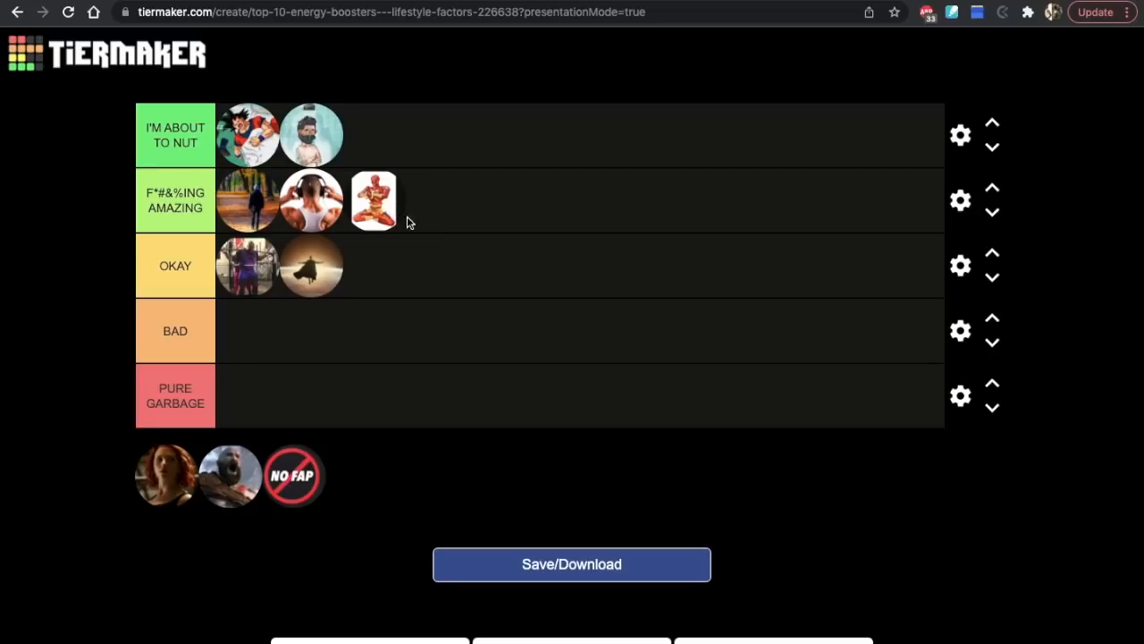
mouse_move(426, 220)
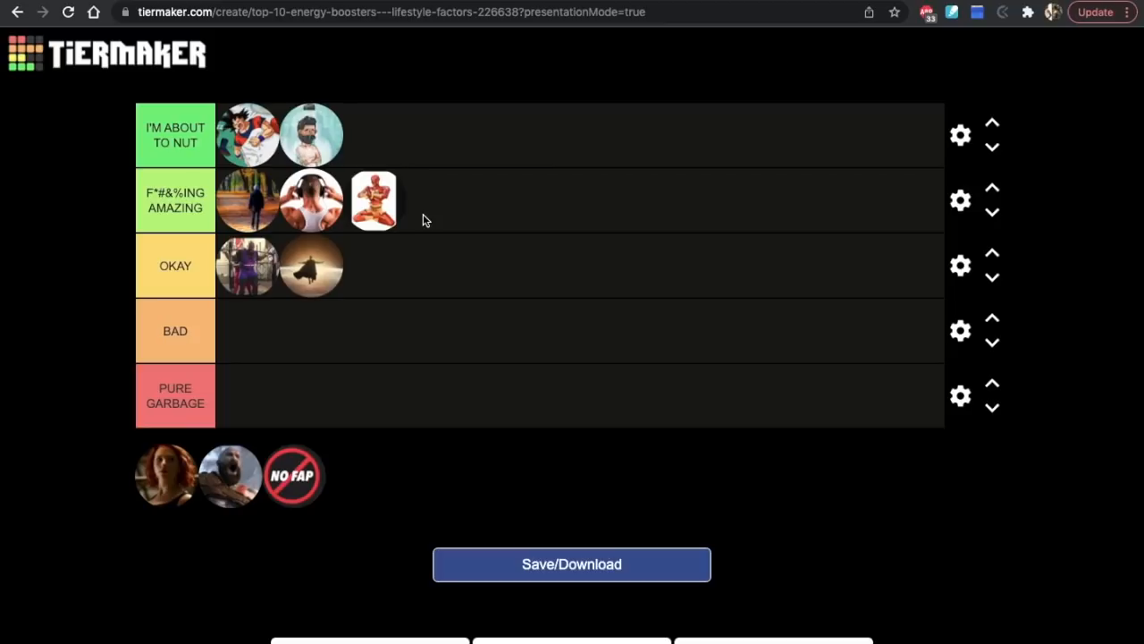
mouse_move(411, 211)
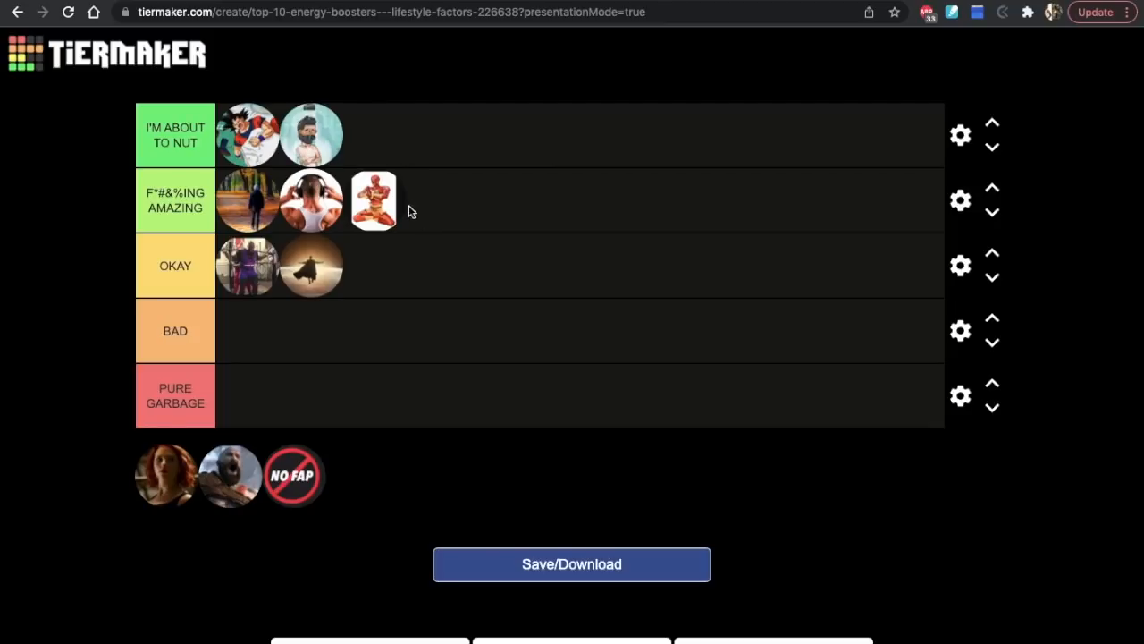
mouse_move(418, 220)
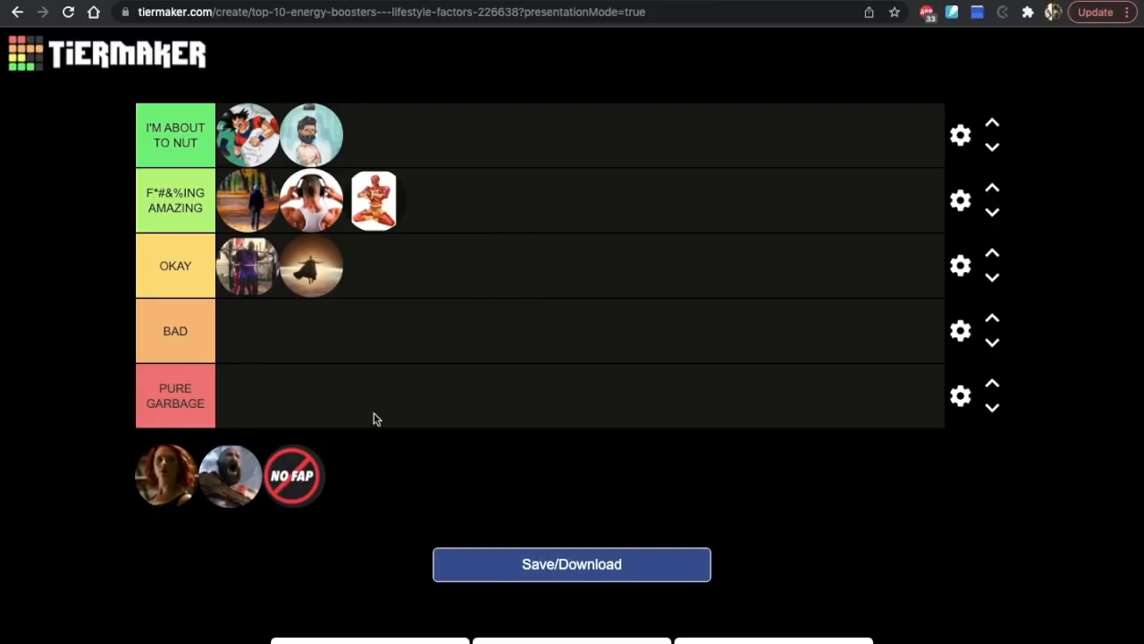
Rank the crossed-out NO FAP icon as the third entry in the OKAY tier.
left_click_drag(294, 475, 283, 397)
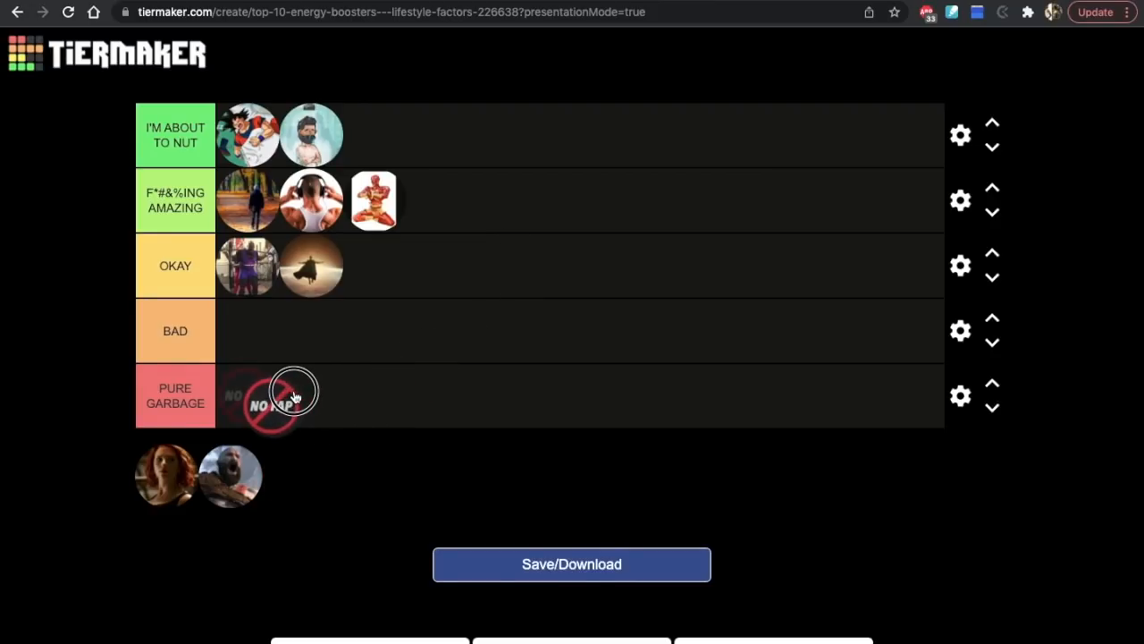
left_click_drag(272, 397, 331, 337)
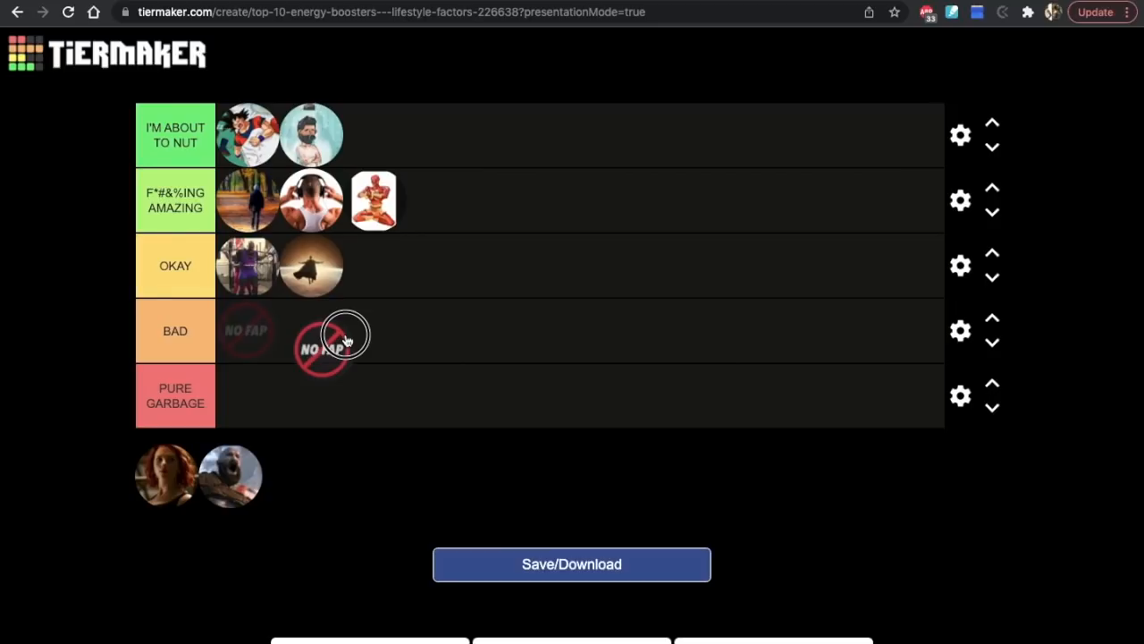
left_click_drag(331, 339, 438, 268)
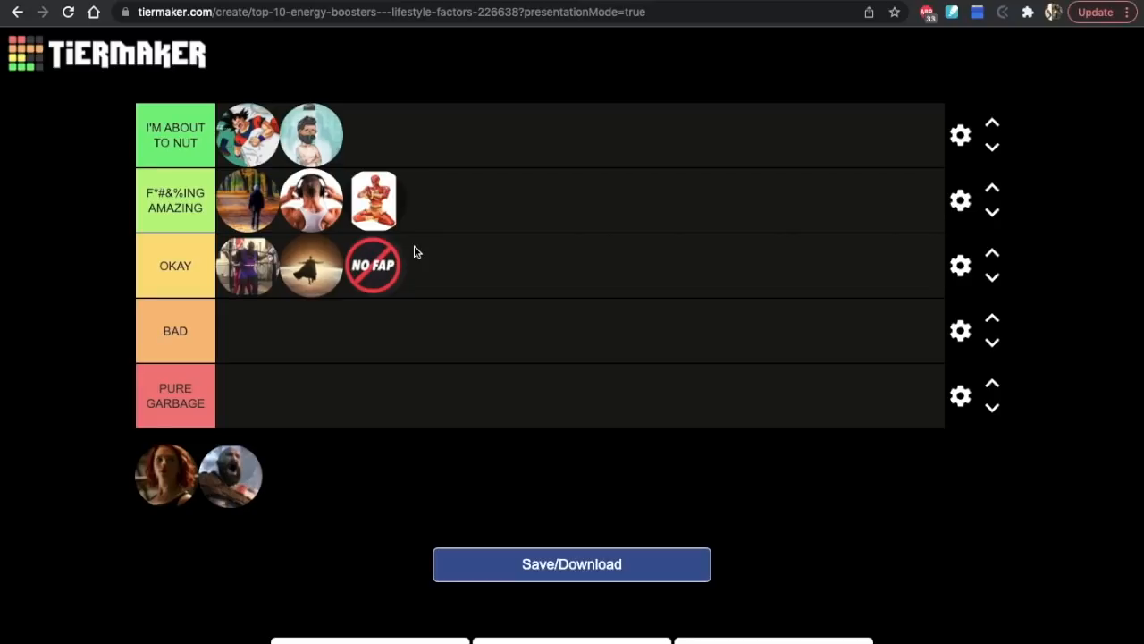
mouse_move(420, 286)
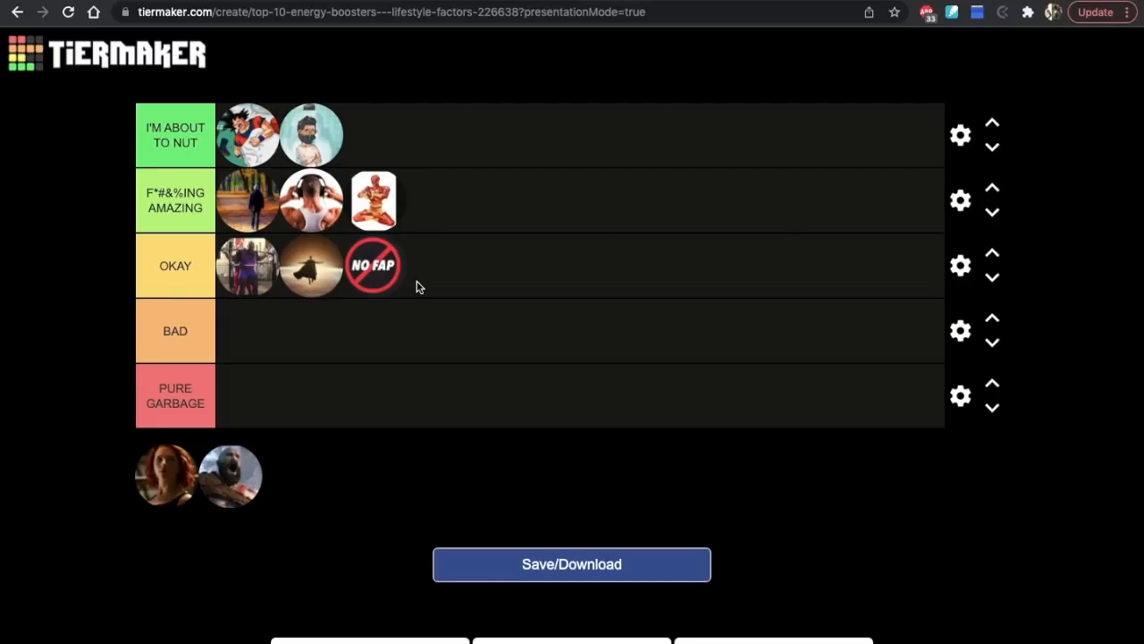
mouse_move(415, 265)
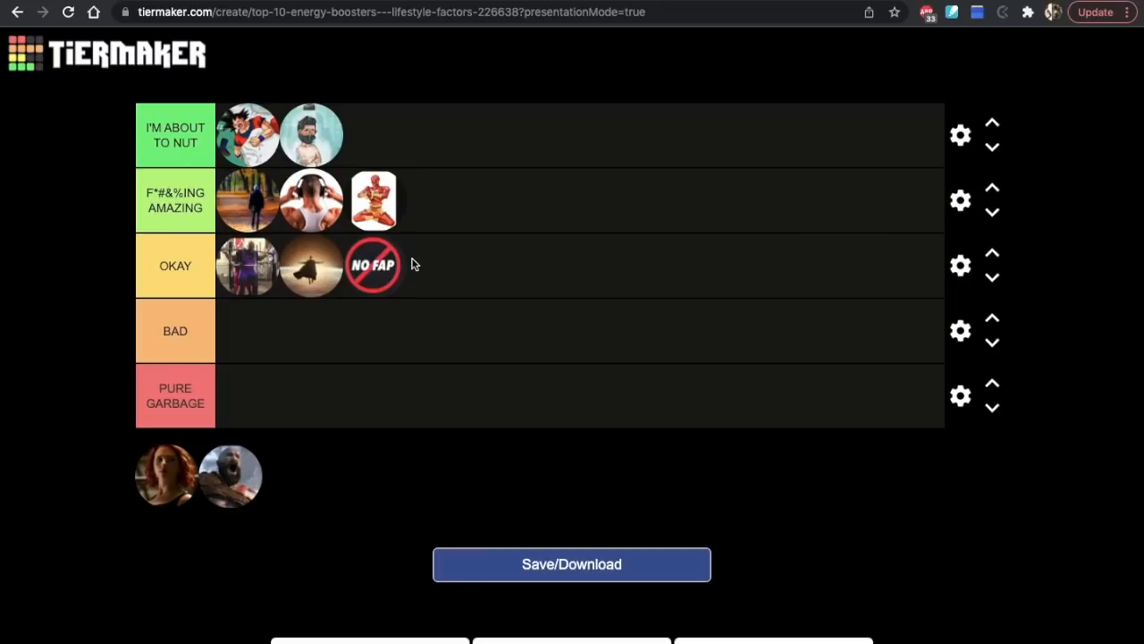
mouse_move(376, 275)
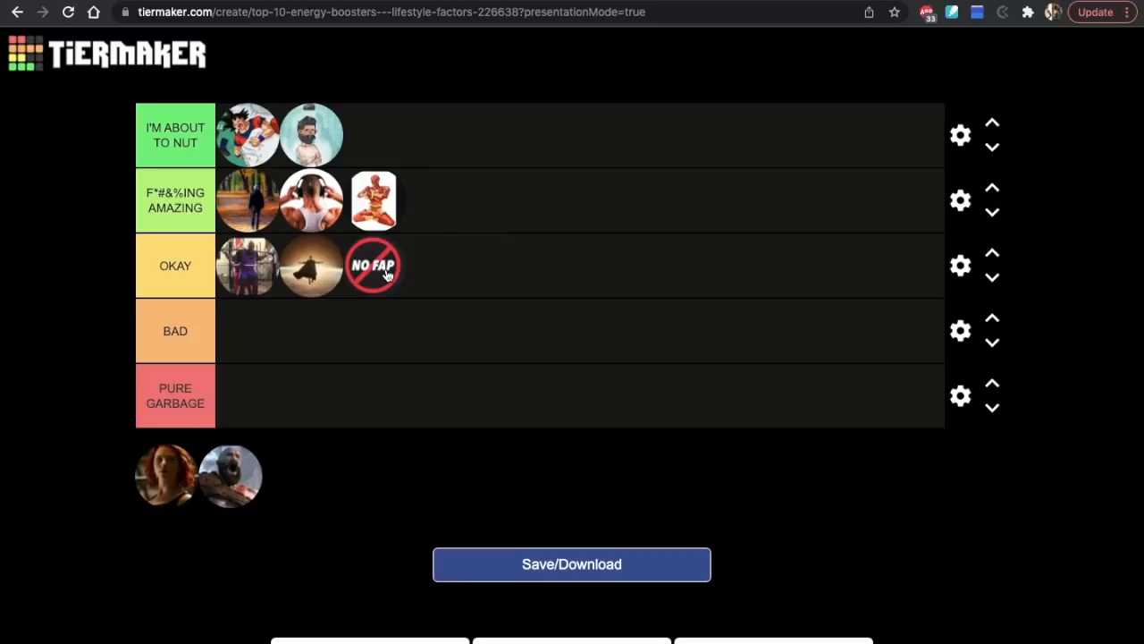
mouse_move(465, 365)
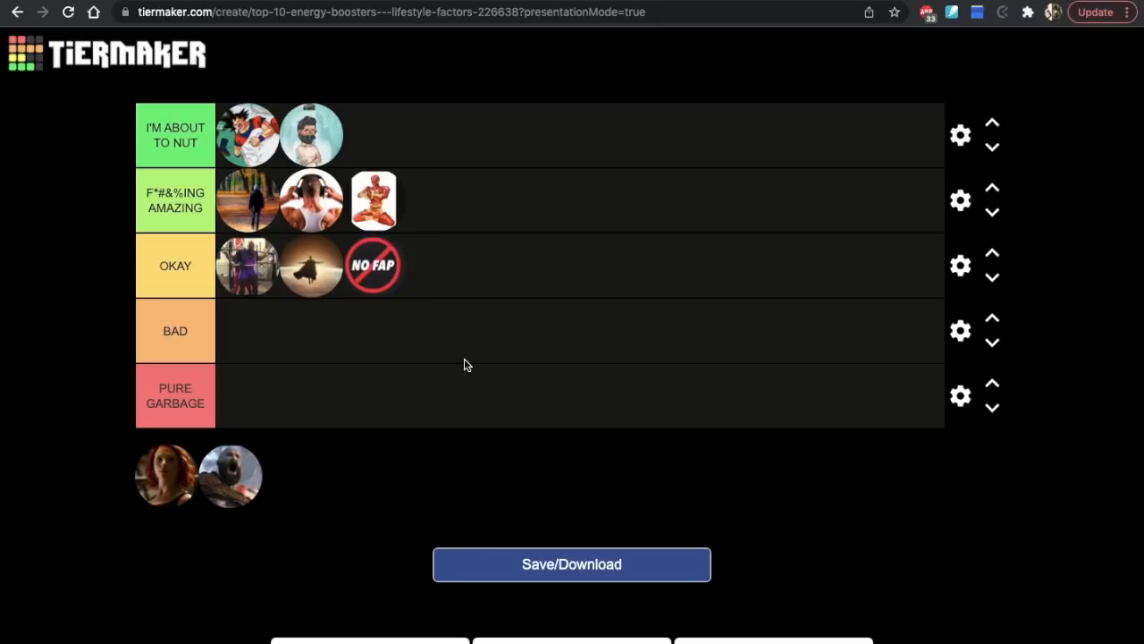
mouse_move(422, 285)
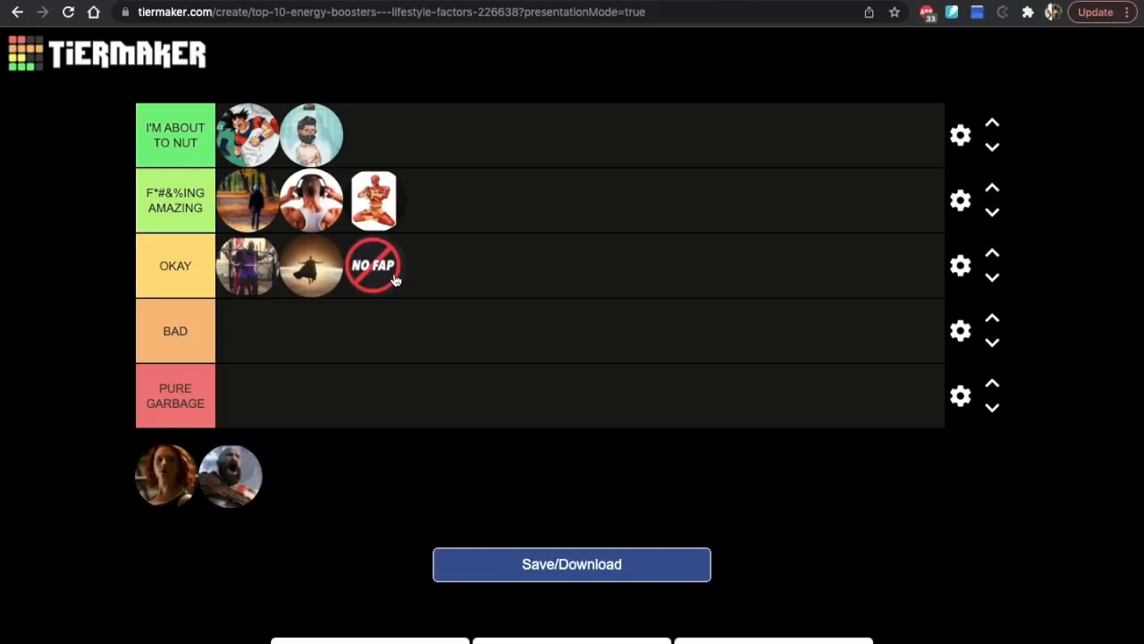
mouse_move(390, 285)
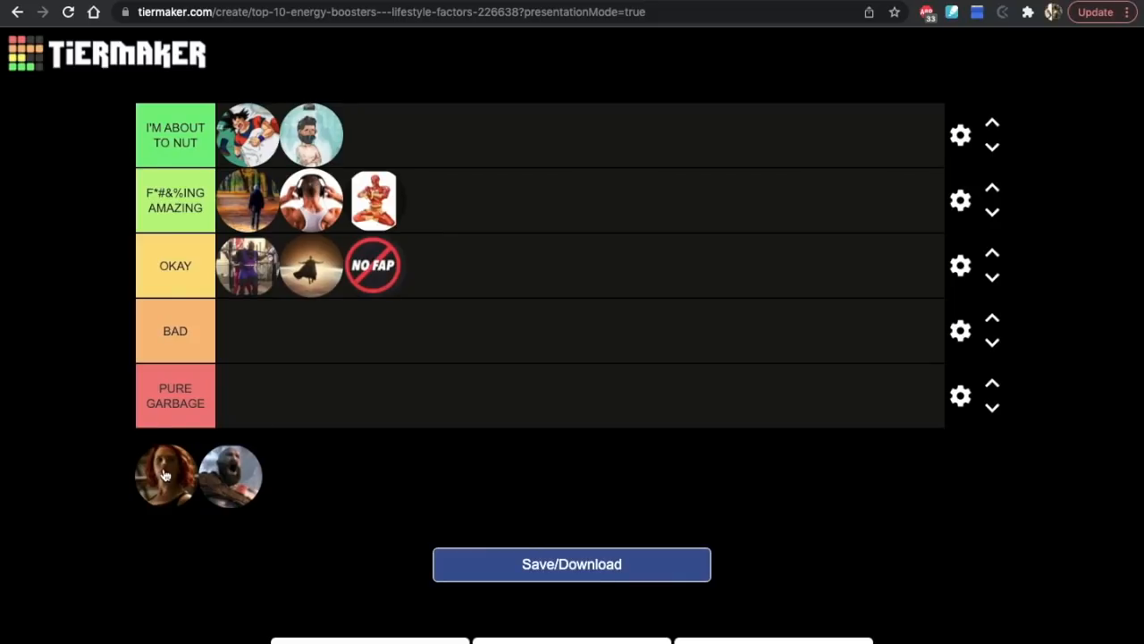
Carry the red-haired woman's icon up past the lower tiers into I'M ABOUT TO NUT as its third entry.
left_click_drag(165, 476, 358, 366)
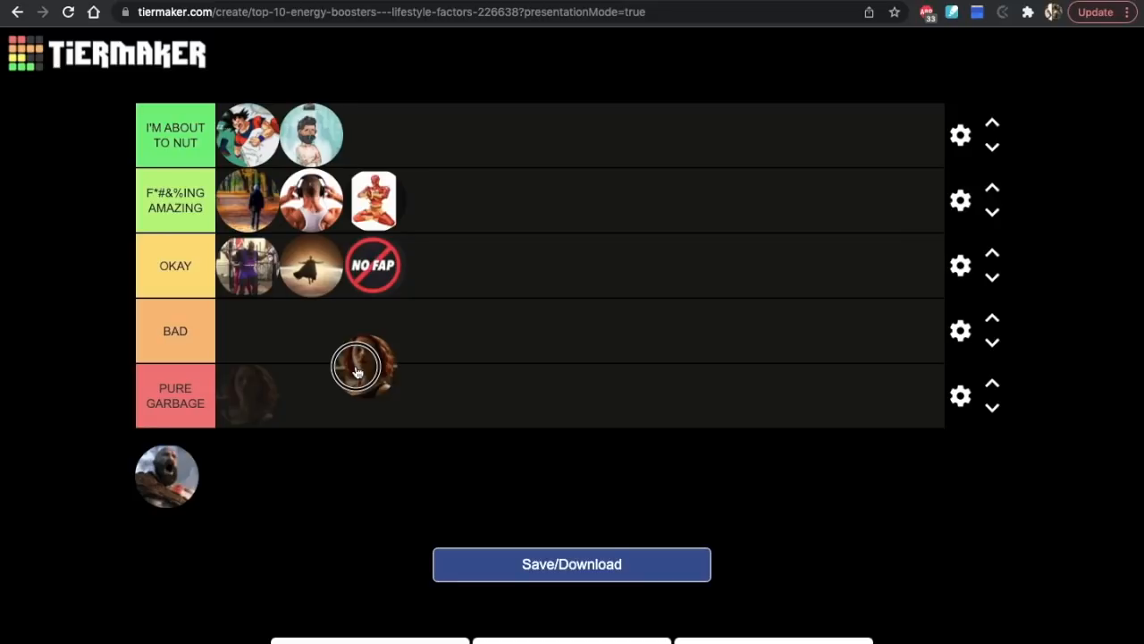
left_click_drag(357, 365, 361, 403)
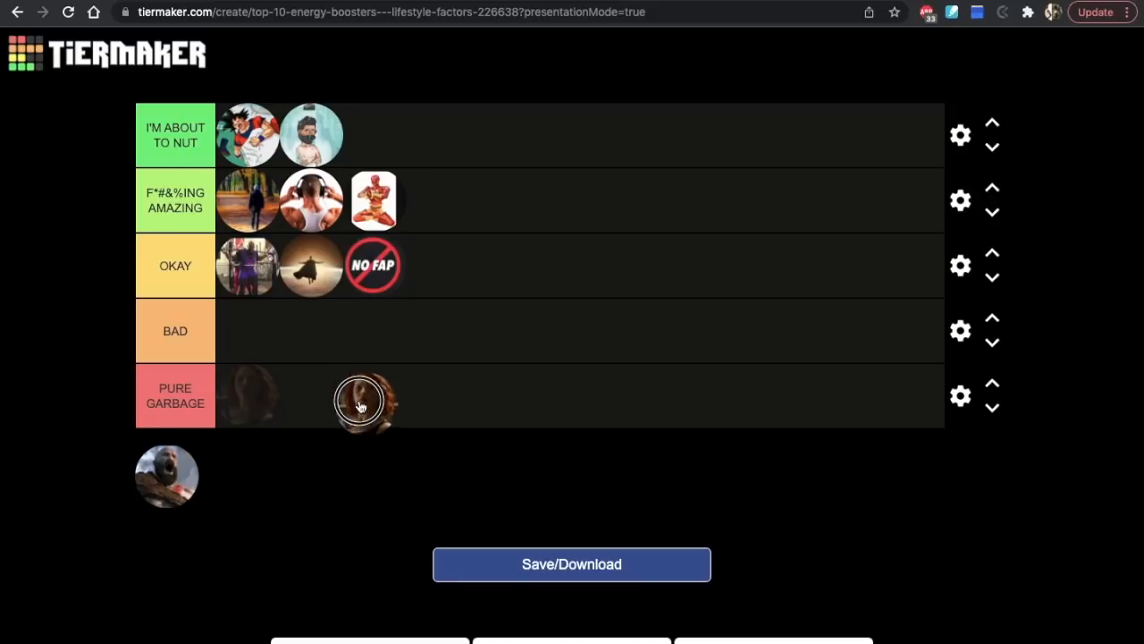
left_click_drag(361, 401, 397, 366)
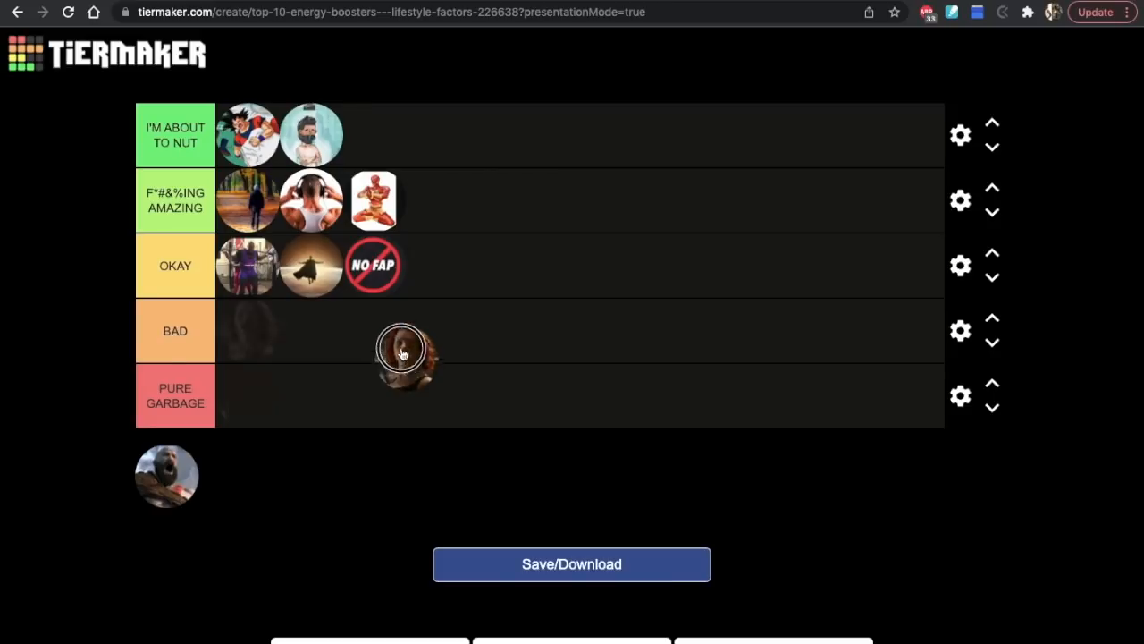
left_click_drag(402, 354, 429, 312)
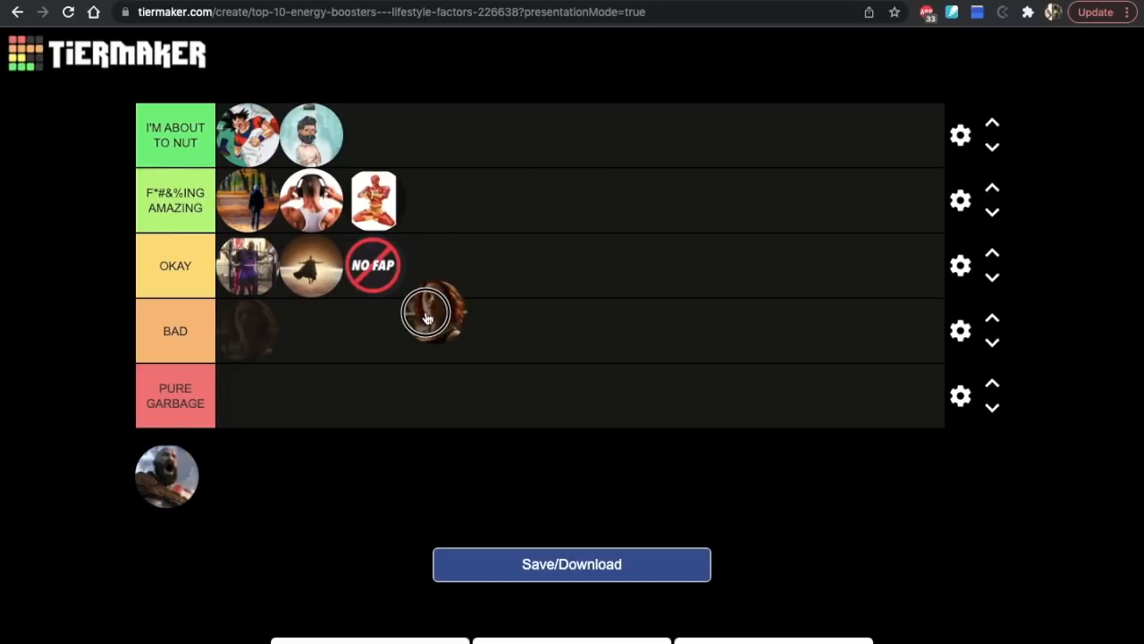
left_click_drag(427, 318, 438, 289)
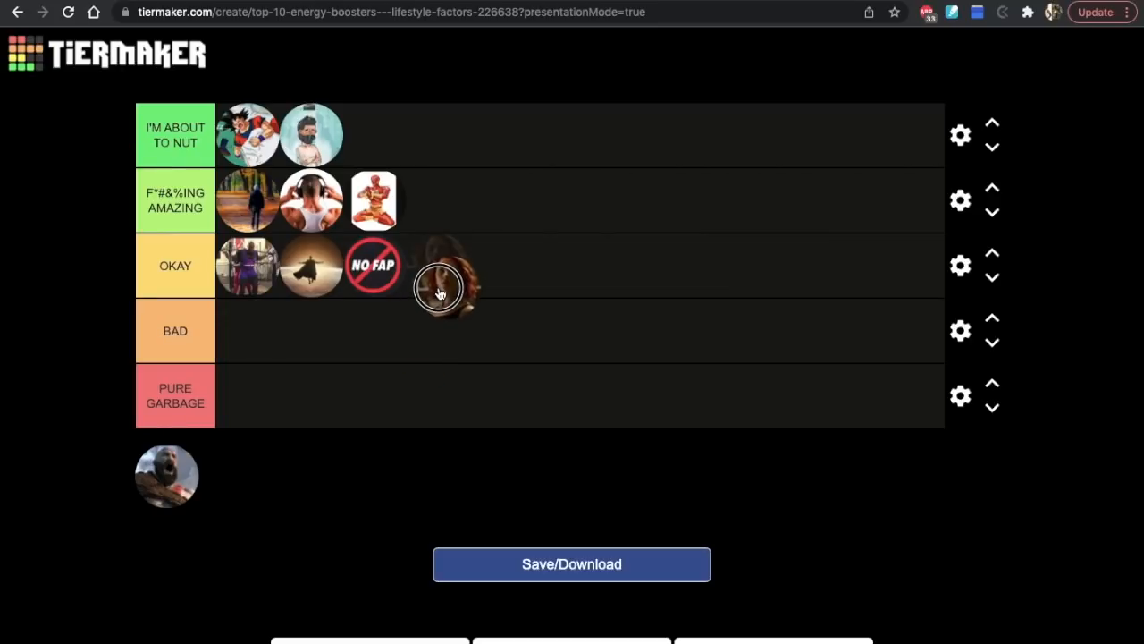
left_click_drag(438, 286, 438, 228)
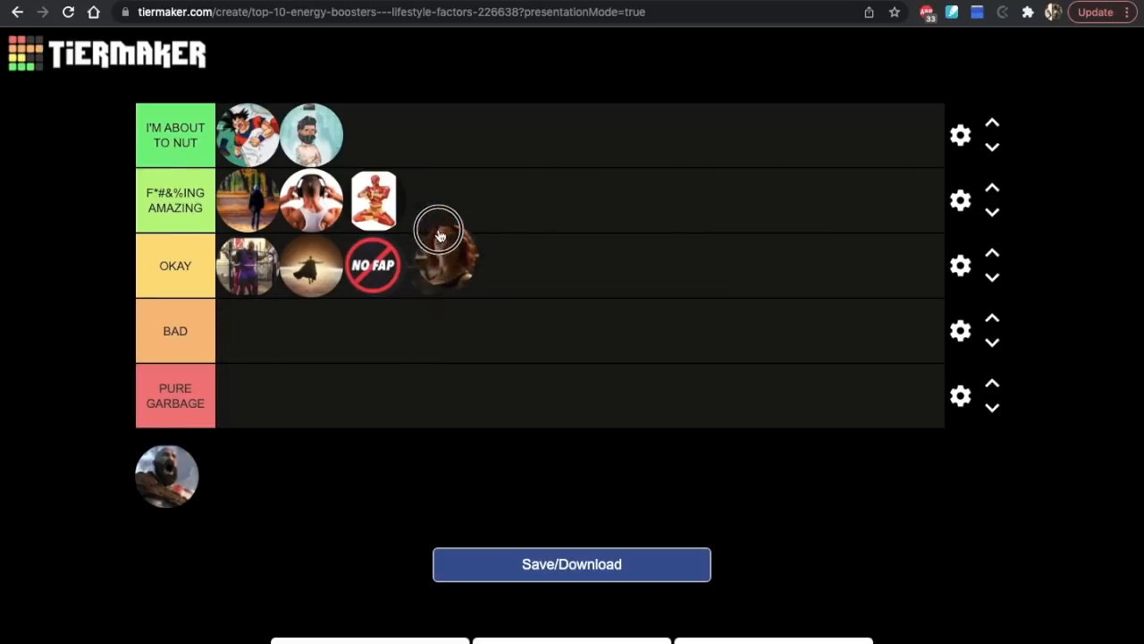
left_click_drag(438, 250, 408, 143)
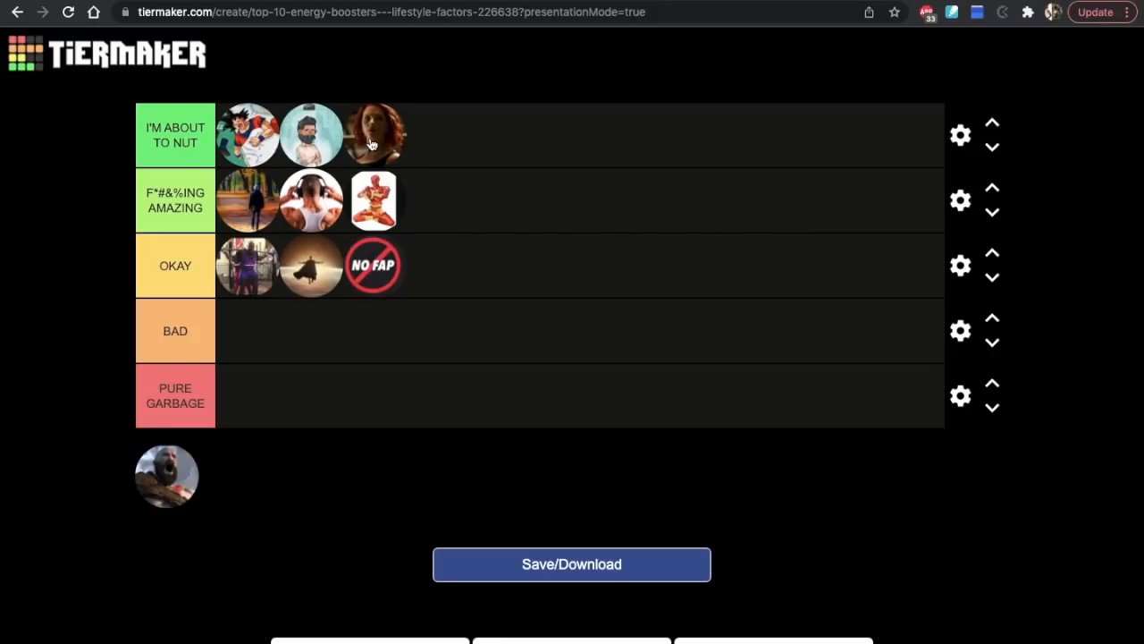
mouse_move(473, 105)
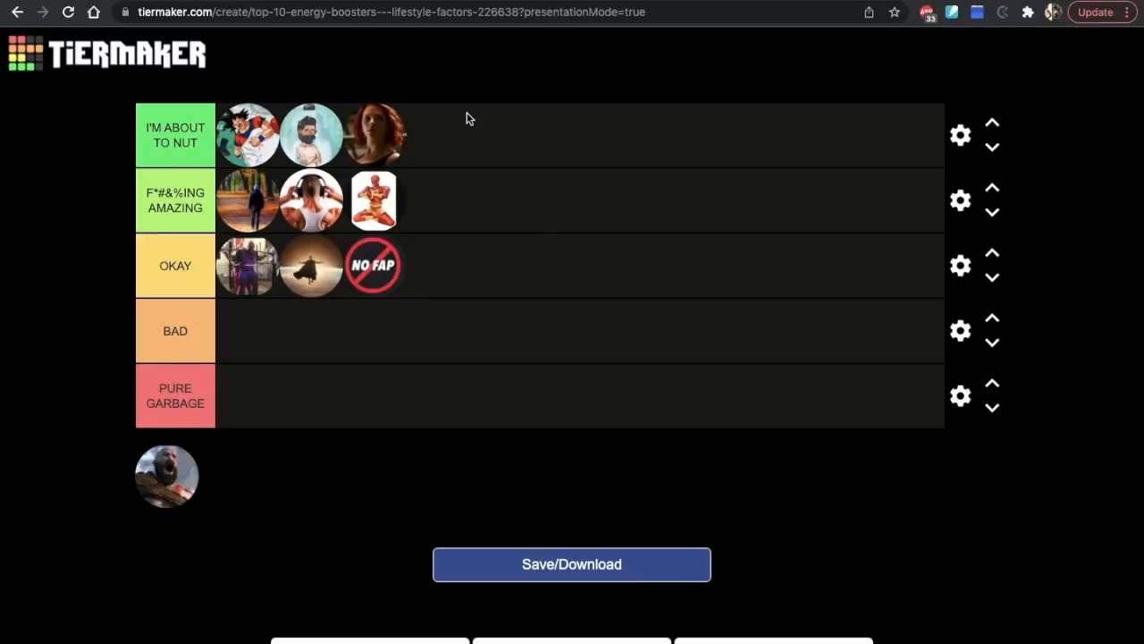
mouse_move(565, 95)
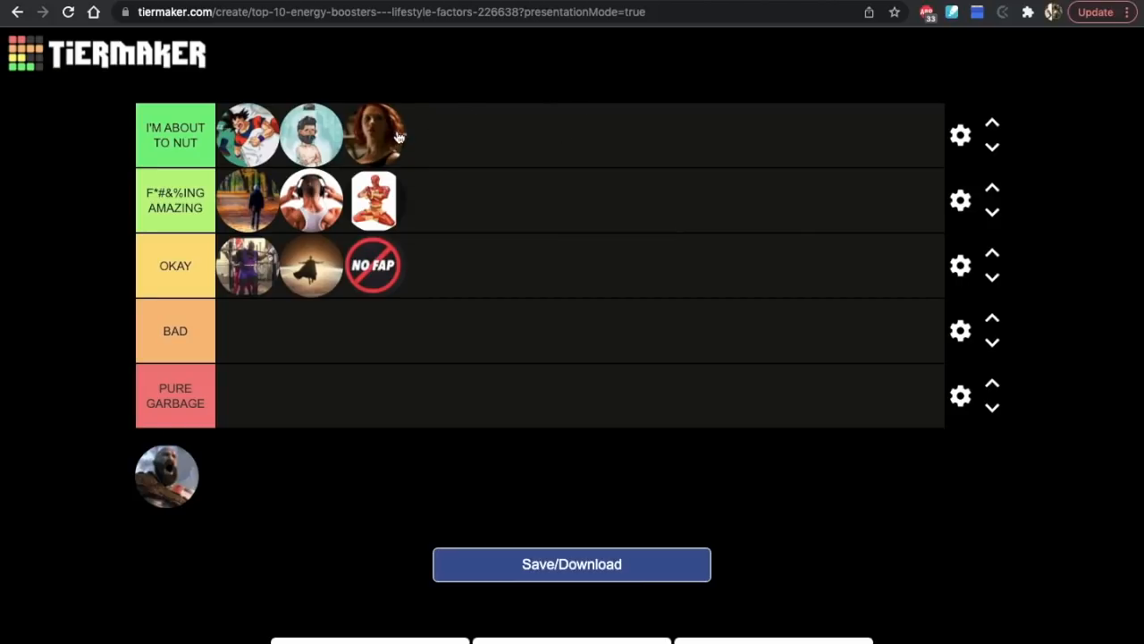
mouse_move(376, 118)
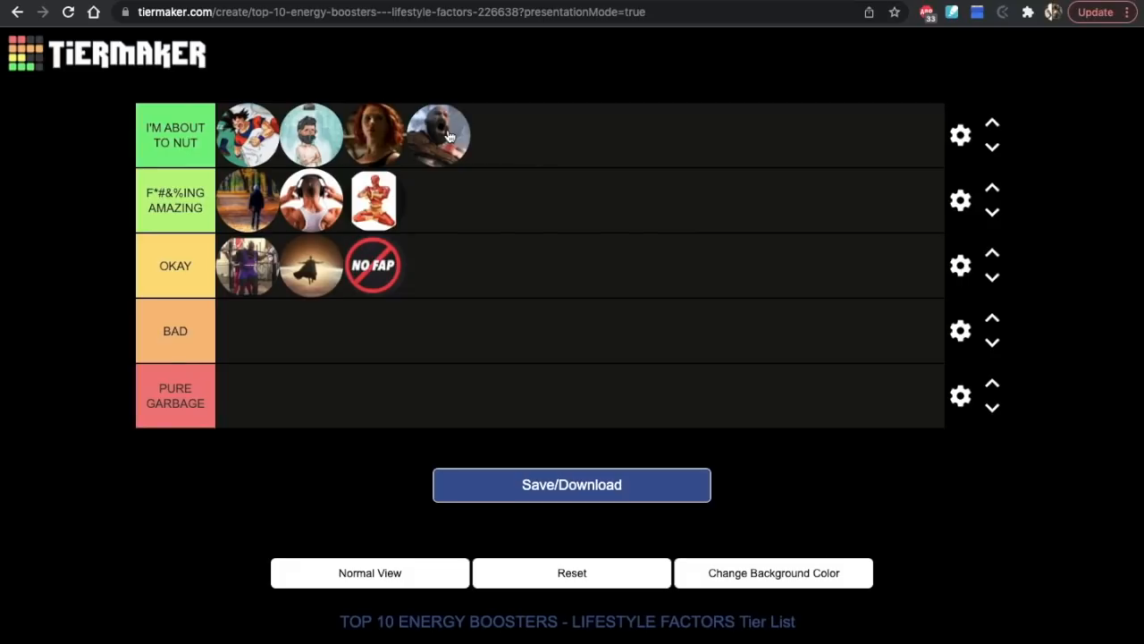
mouse_move(475, 145)
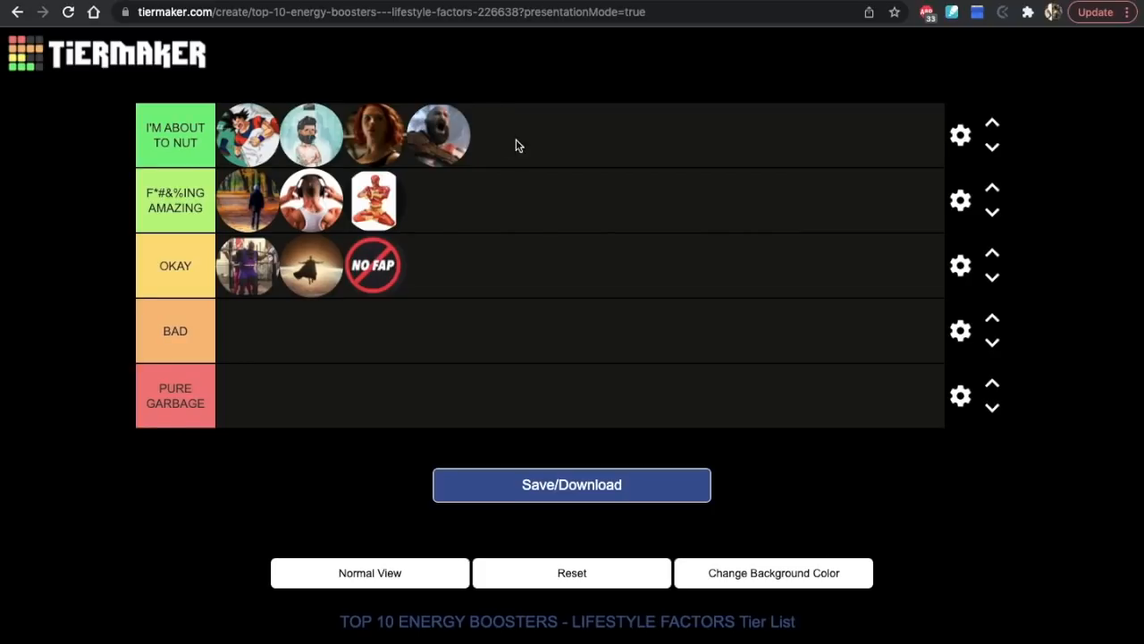
mouse_move(522, 115)
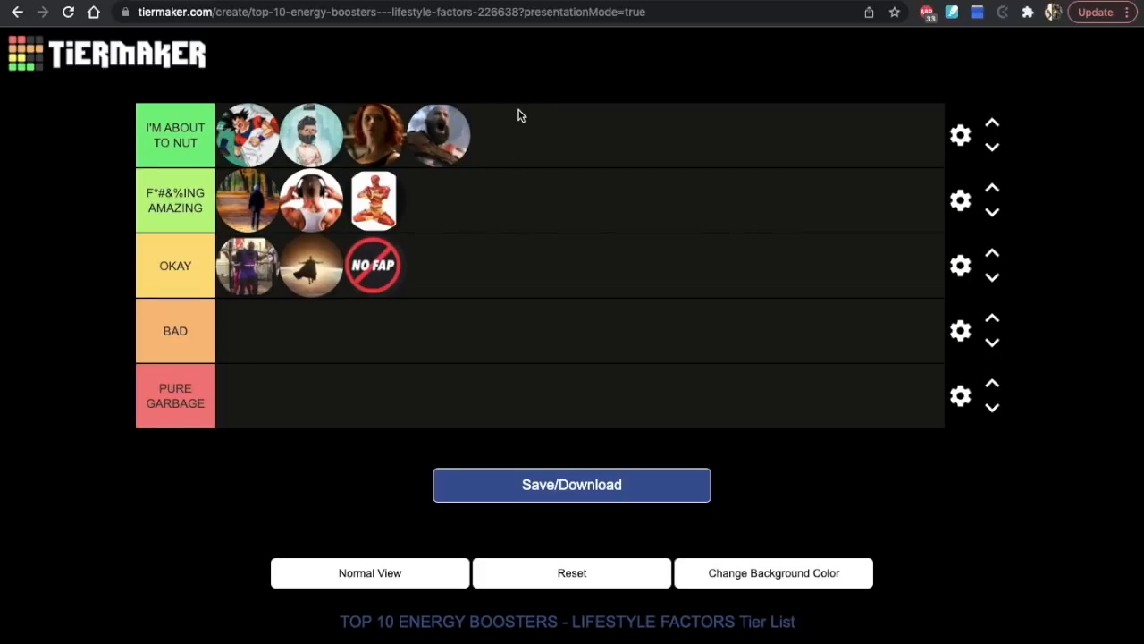
mouse_move(522, 134)
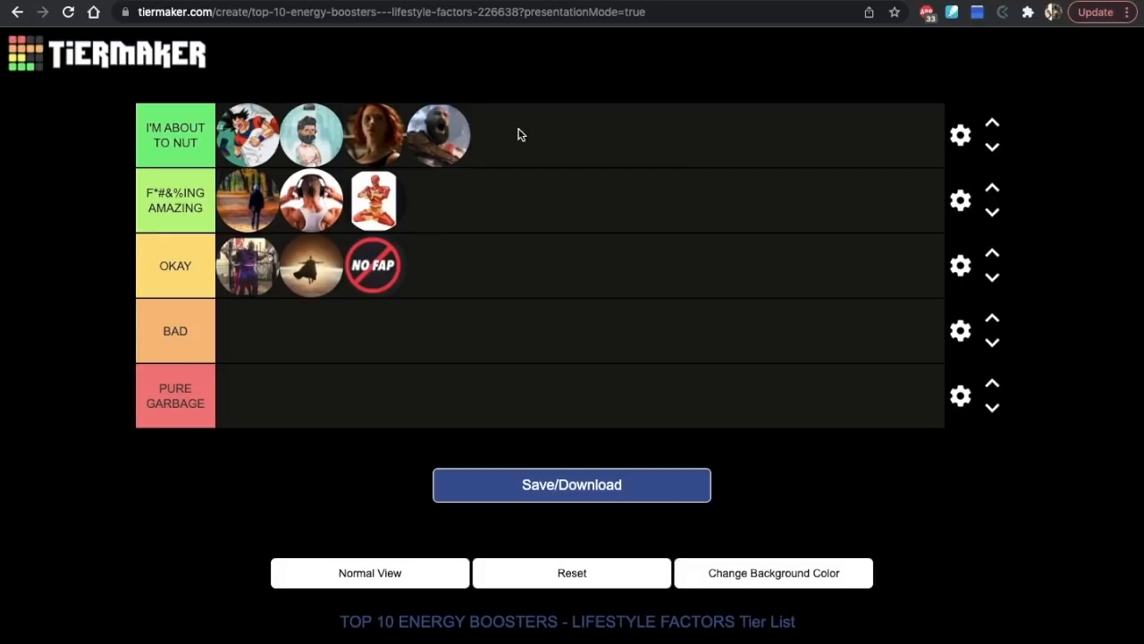
mouse_move(586, 168)
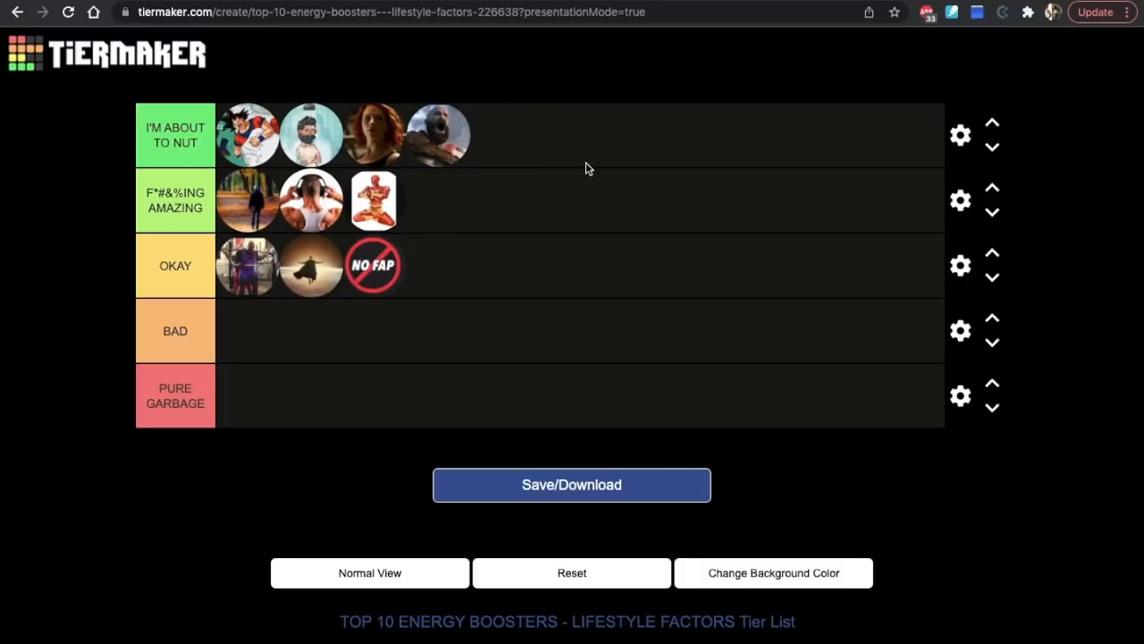
mouse_move(540, 111)
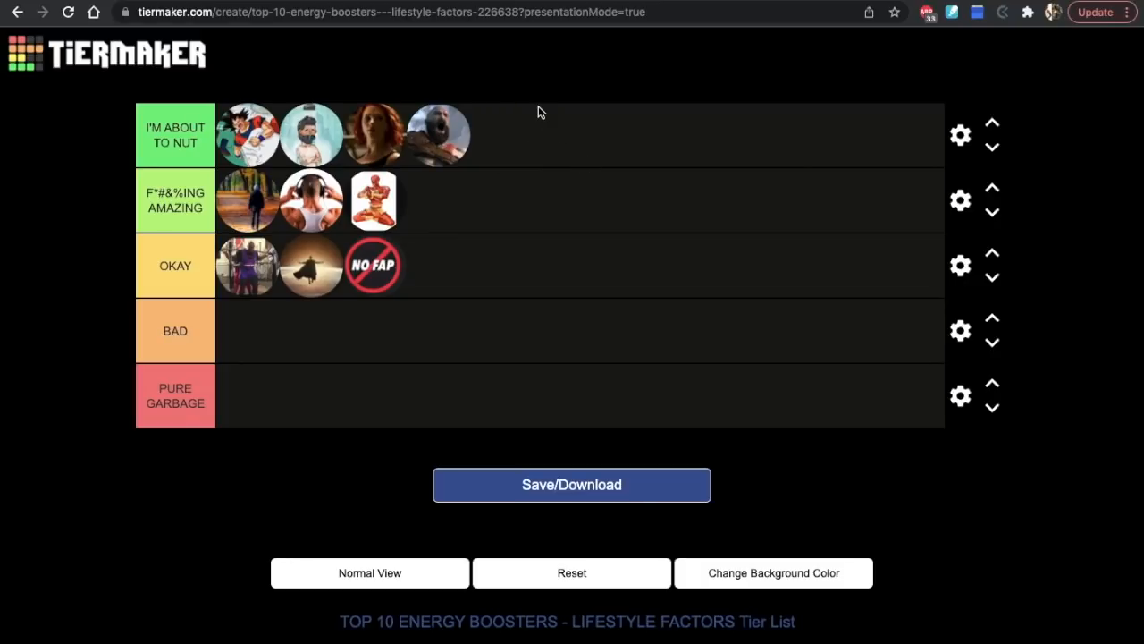
mouse_move(540, 150)
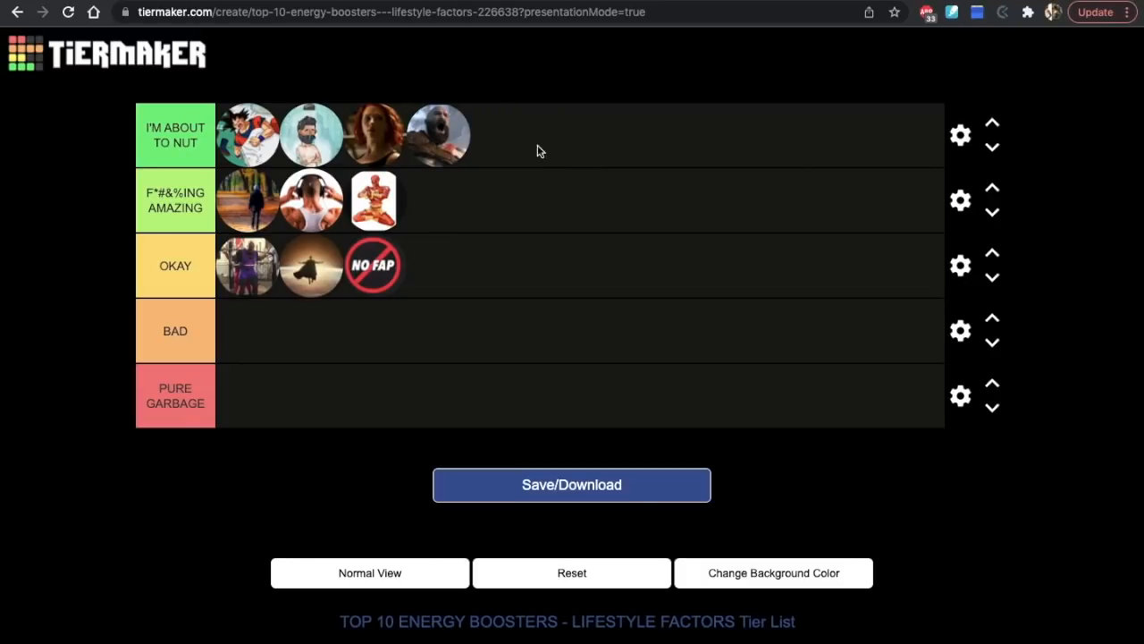